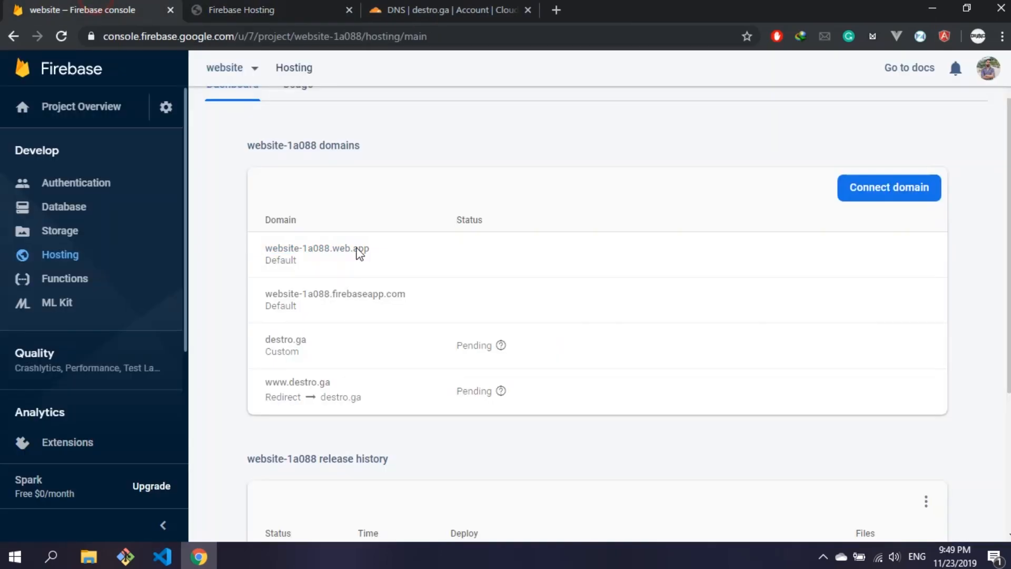
left_click(285, 340)
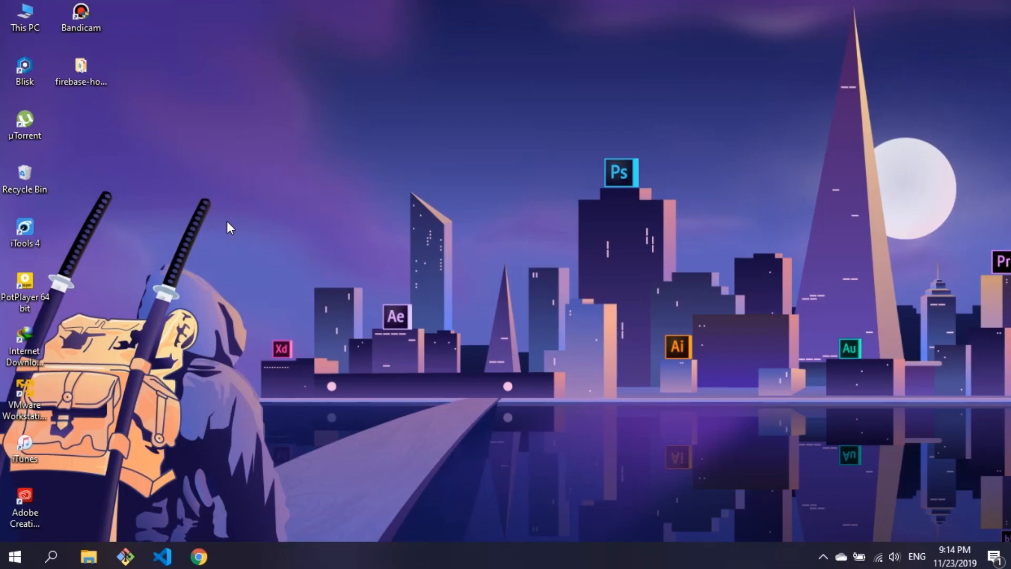
Step: Open the local firebase-hosting index.html ('Free cloud hosting') in Chrome
double_click(81, 68)
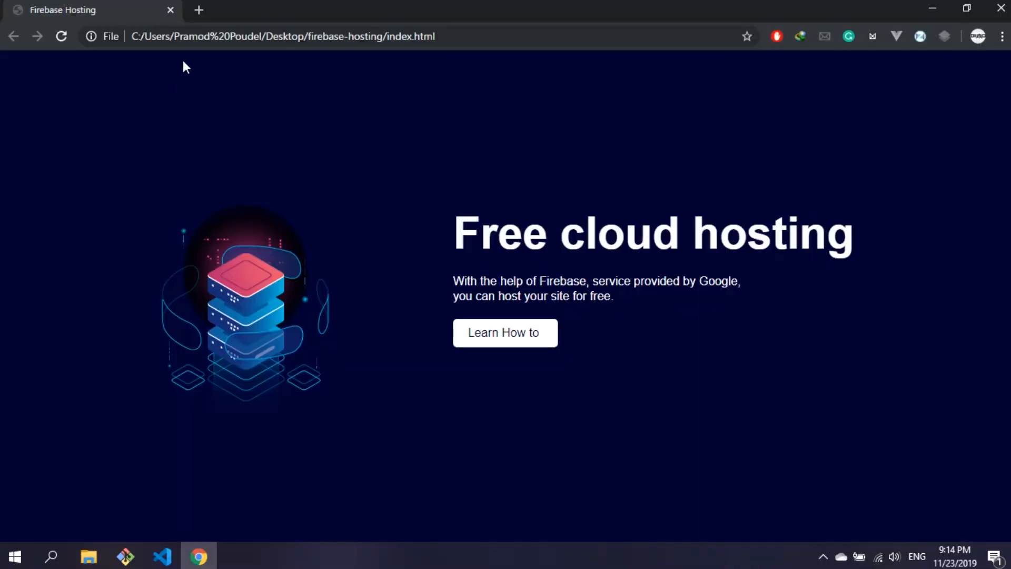
mouse_move(147, 94)
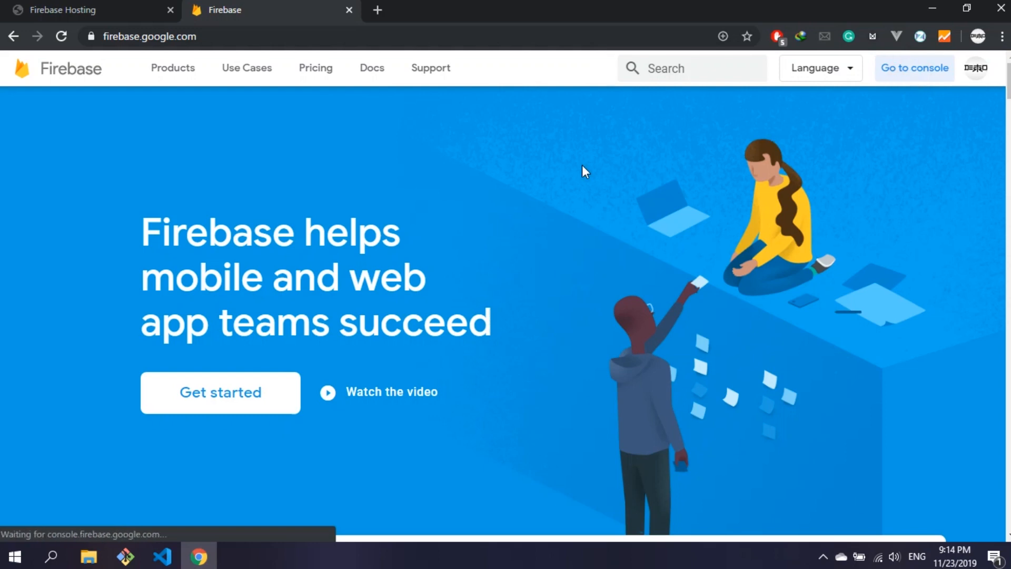
Step: From the Firebase console, add project 'website', disable Google Analytics, and create it
left_click(913, 68)
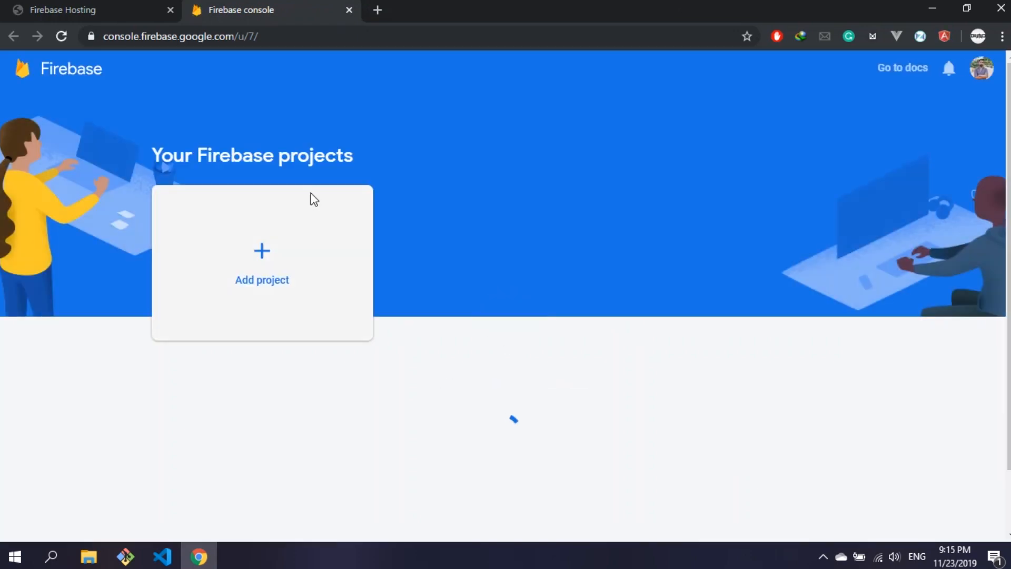
left_click(262, 261)
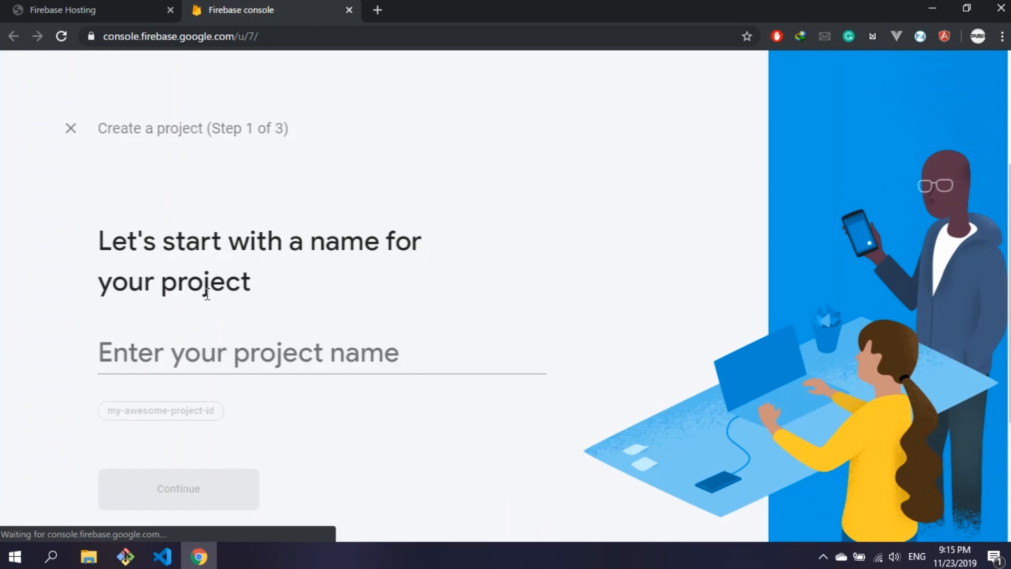
type("we")
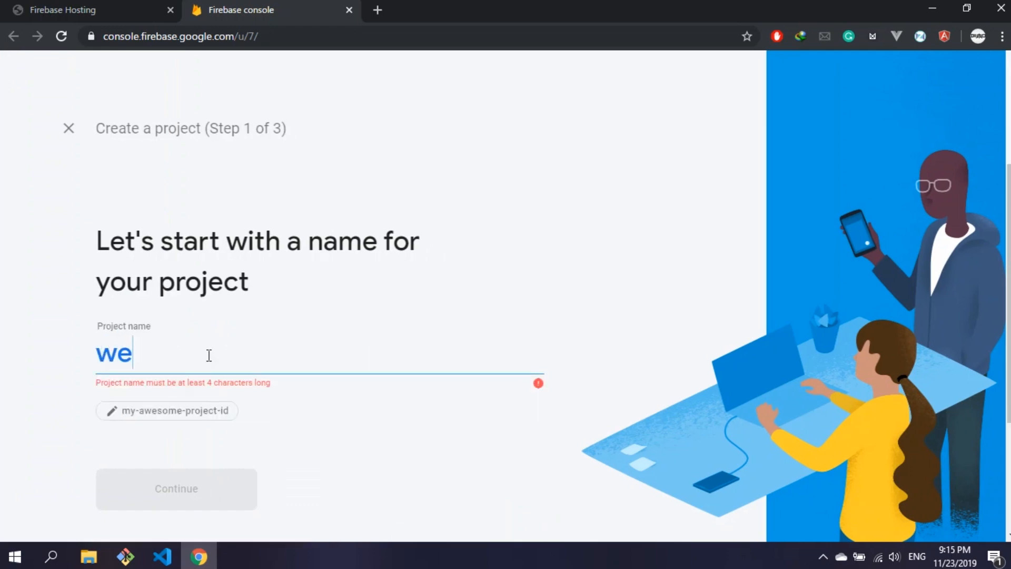
type("bsite")
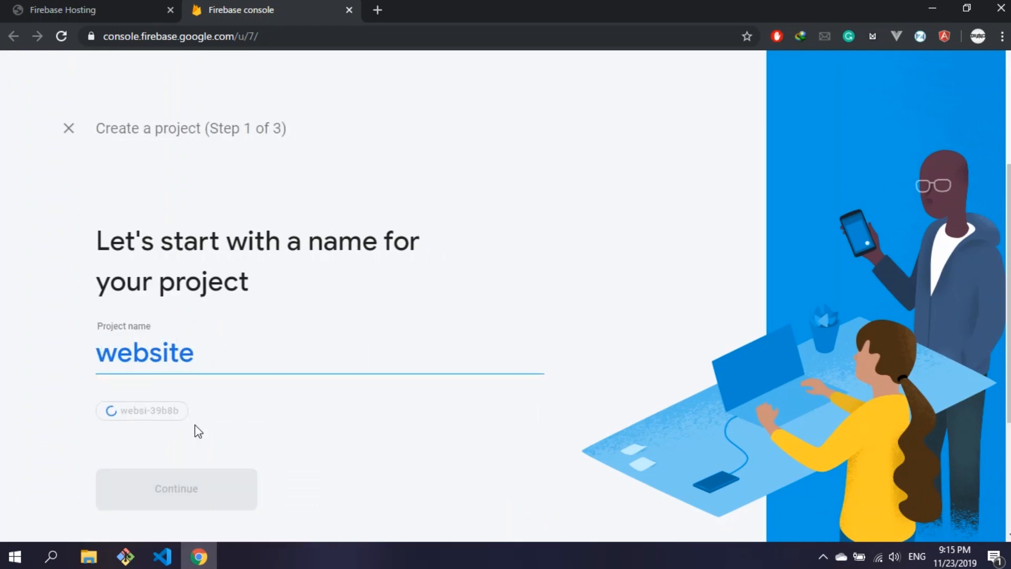
left_click(176, 489)
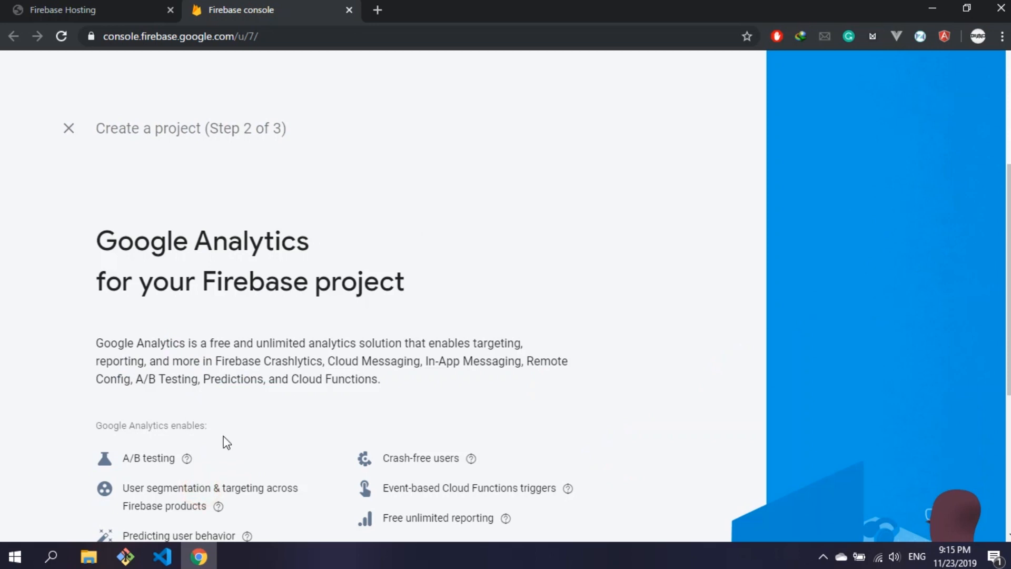
scroll("down", 3)
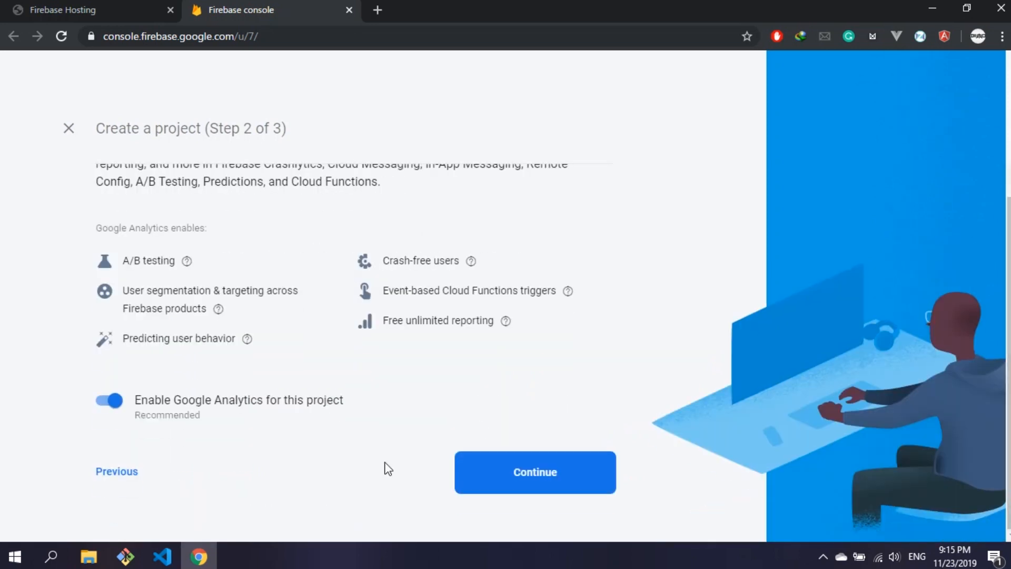
left_click(108, 399)
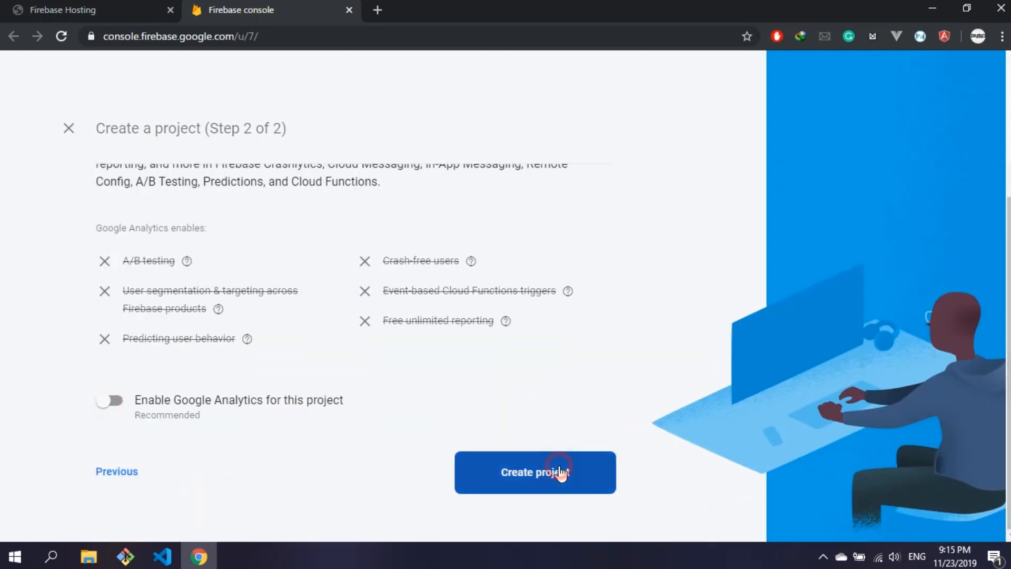
left_click(535, 471)
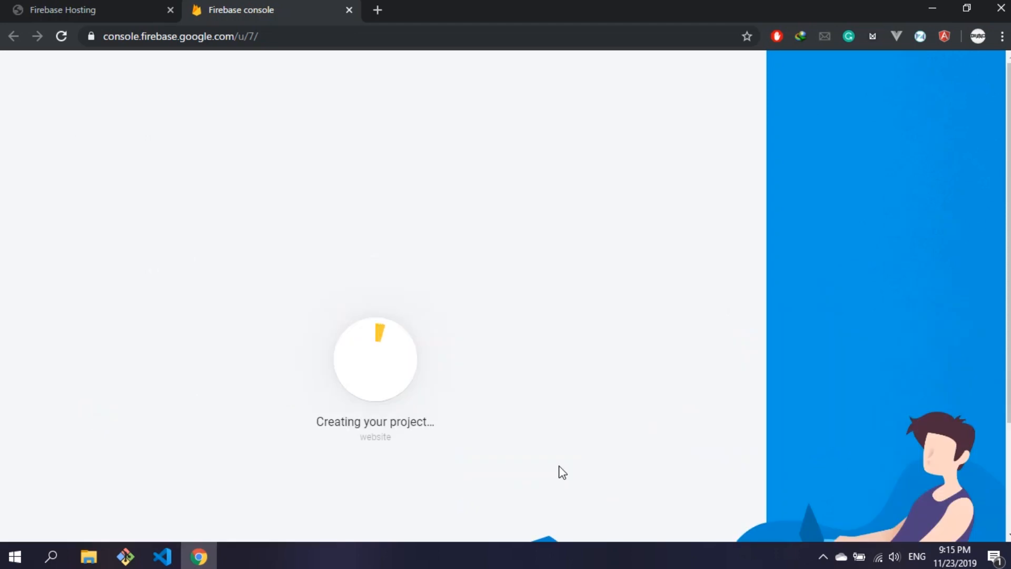
mouse_move(351, 74)
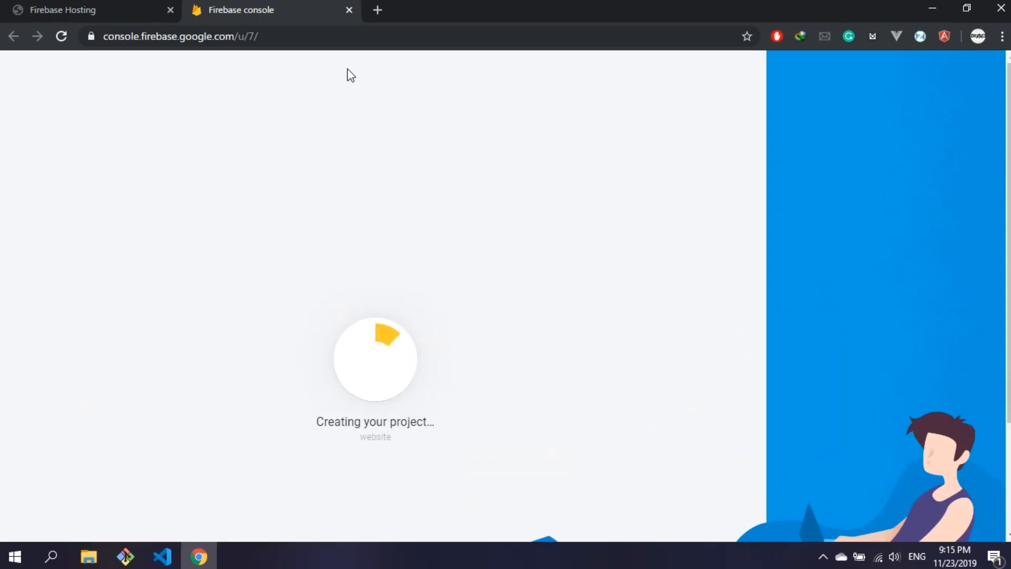
left_click(378, 9)
type("nodejs.org/en/")
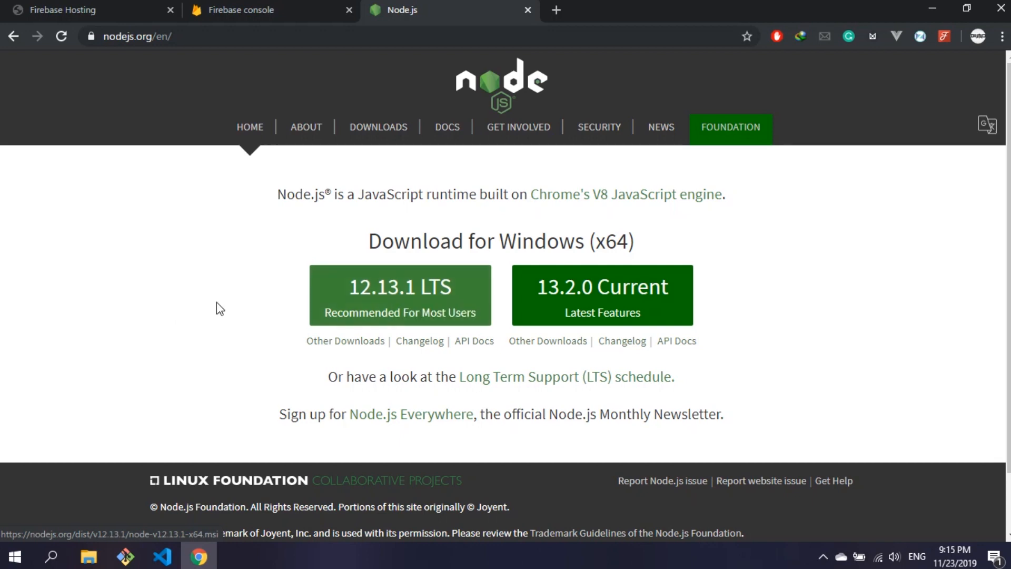
mouse_move(505, 23)
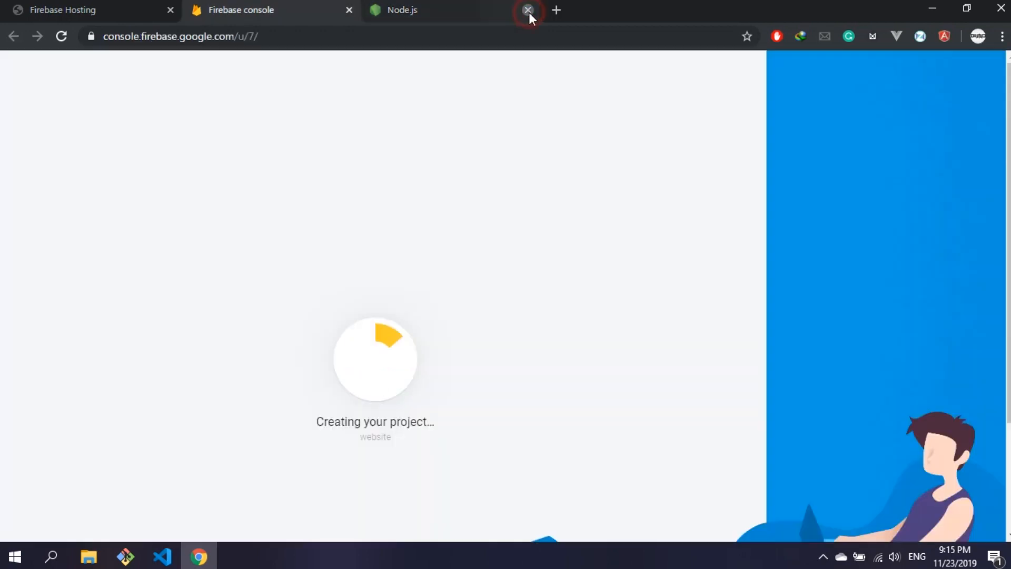
left_click(528, 9)
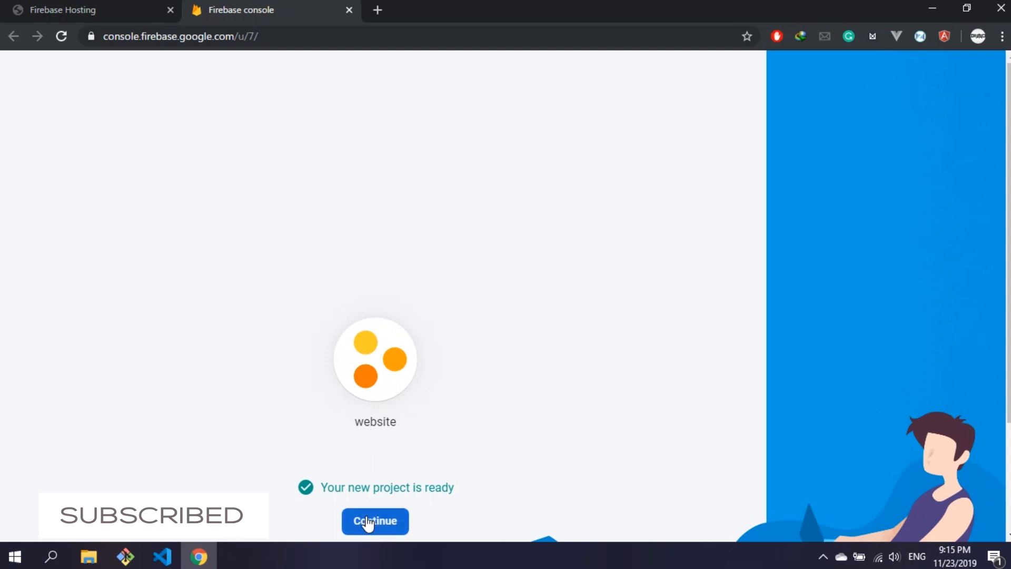
Step: Register a web app nicknamed 'website' and scroll to its Firebase SDK configuration script
left_click(374, 521)
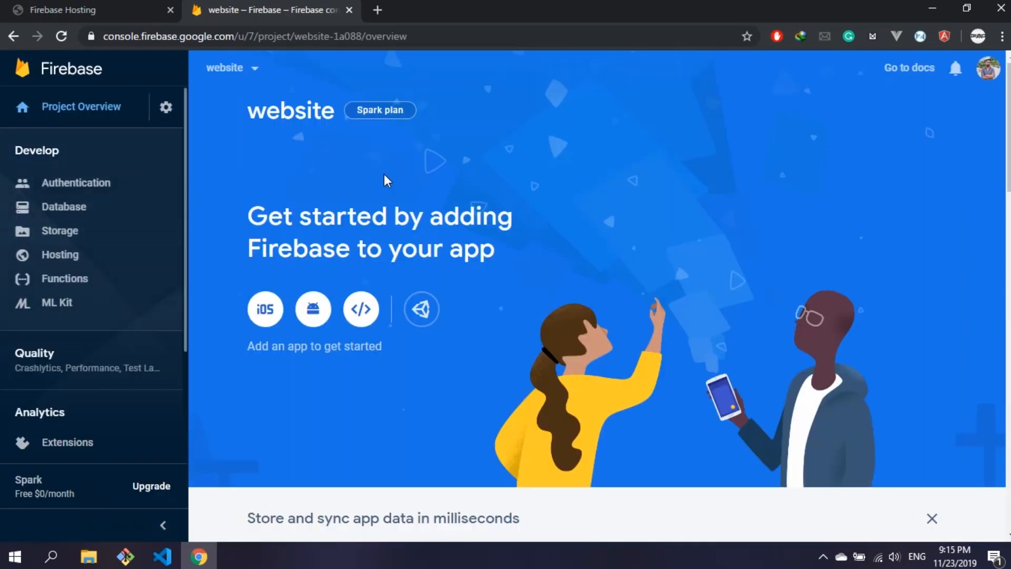
mouse_move(361, 309)
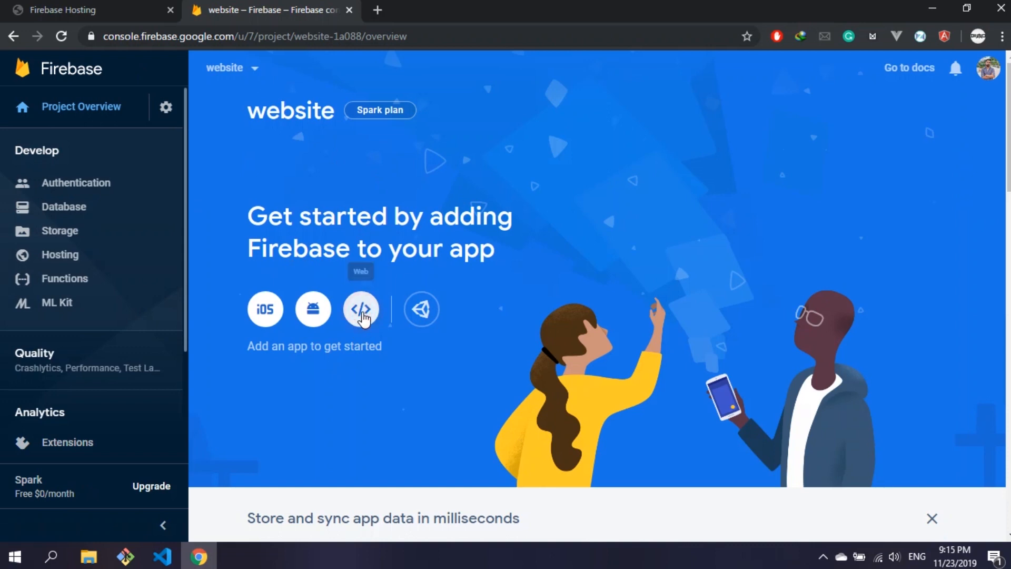
left_click(362, 309)
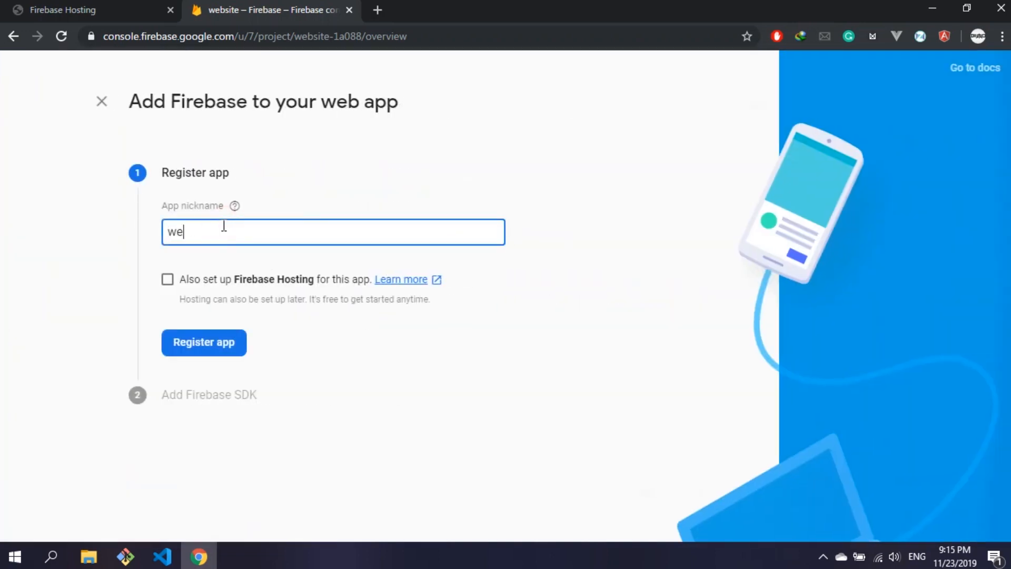
type("bsite")
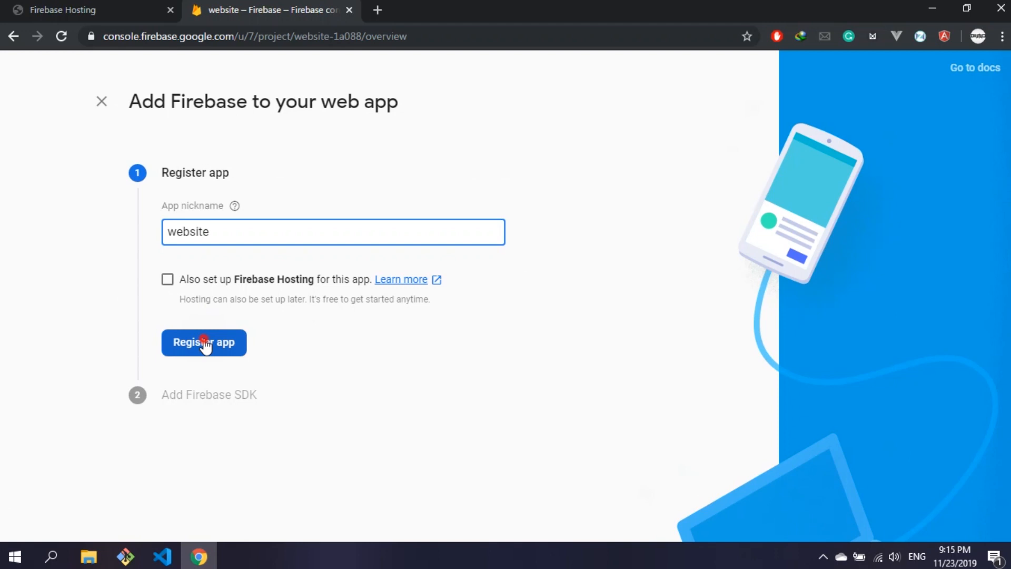
left_click(203, 341)
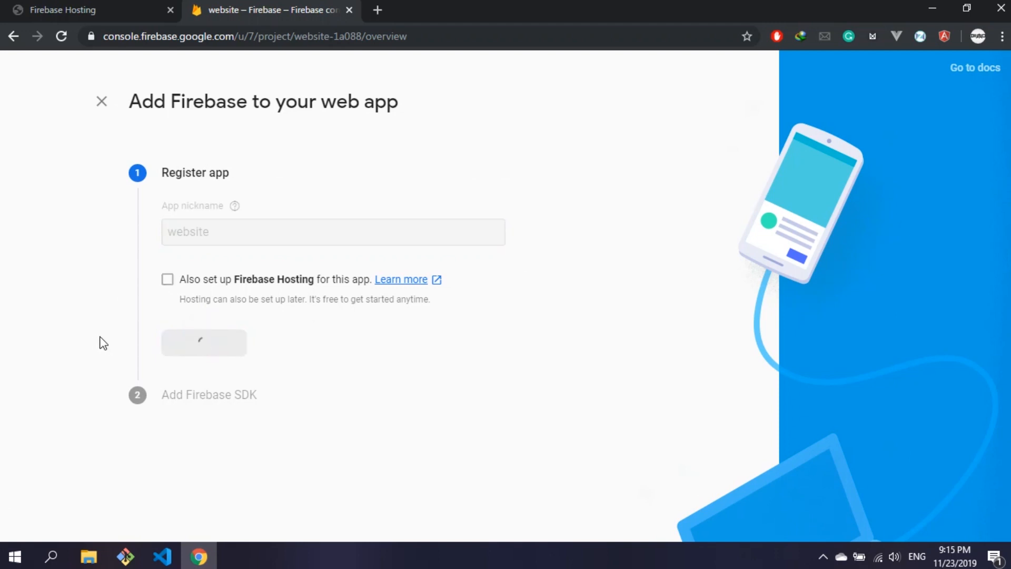
left_click(203, 342)
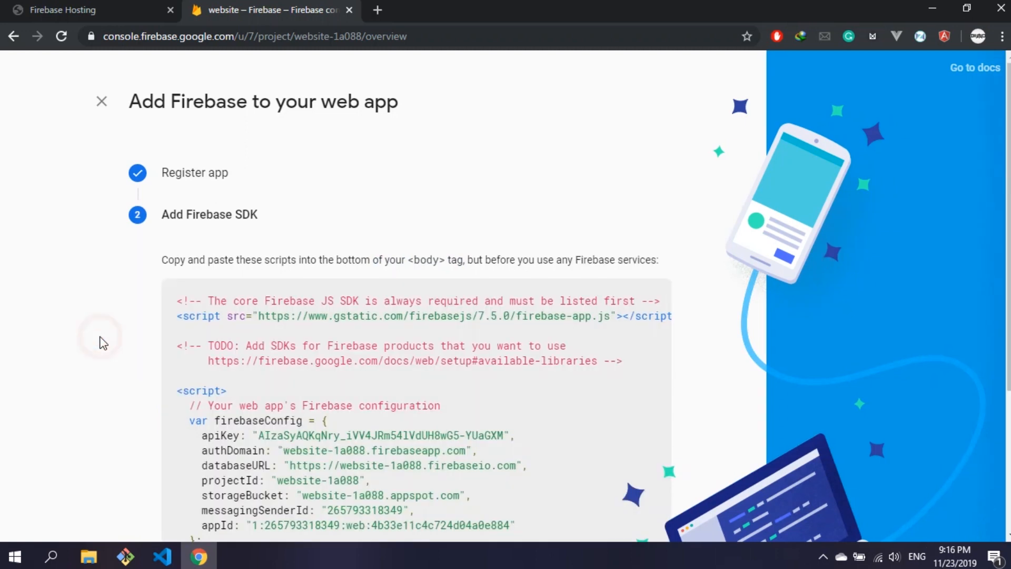
scroll("down", 3)
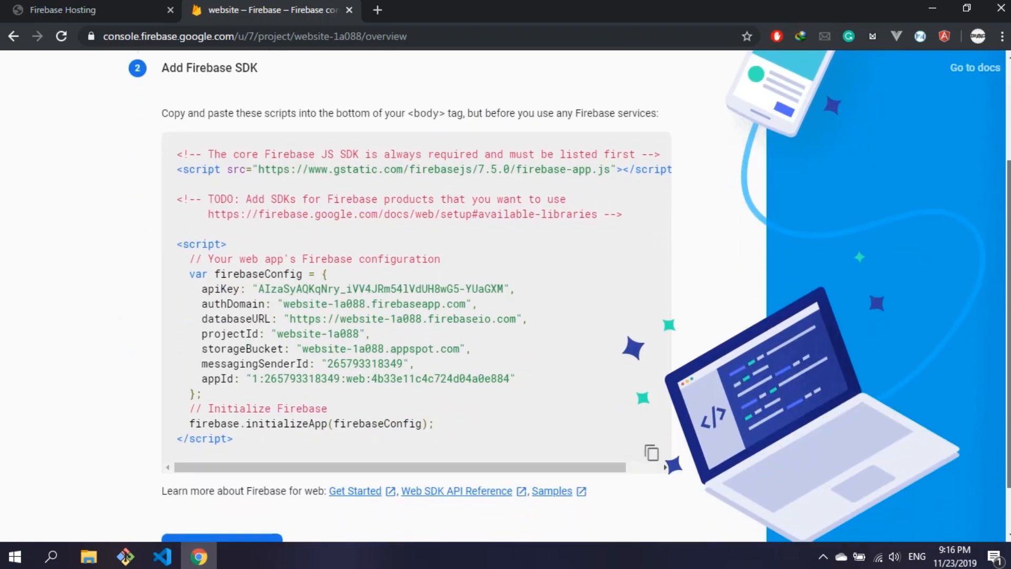
Step: Open index.html in Visual Studio Code, then return to the firebase-hosting folder
right_click(286, 97)
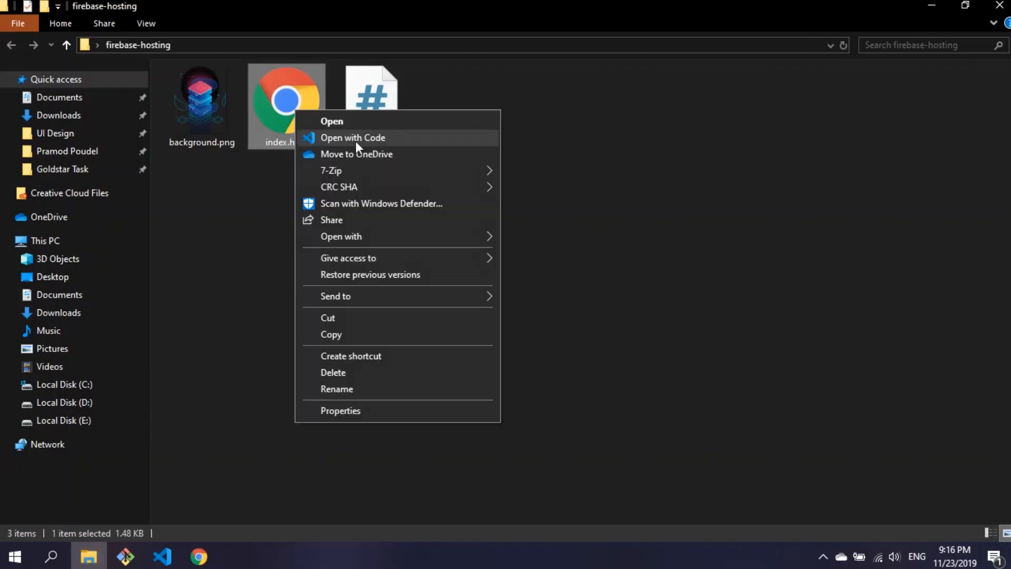
left_click(352, 137)
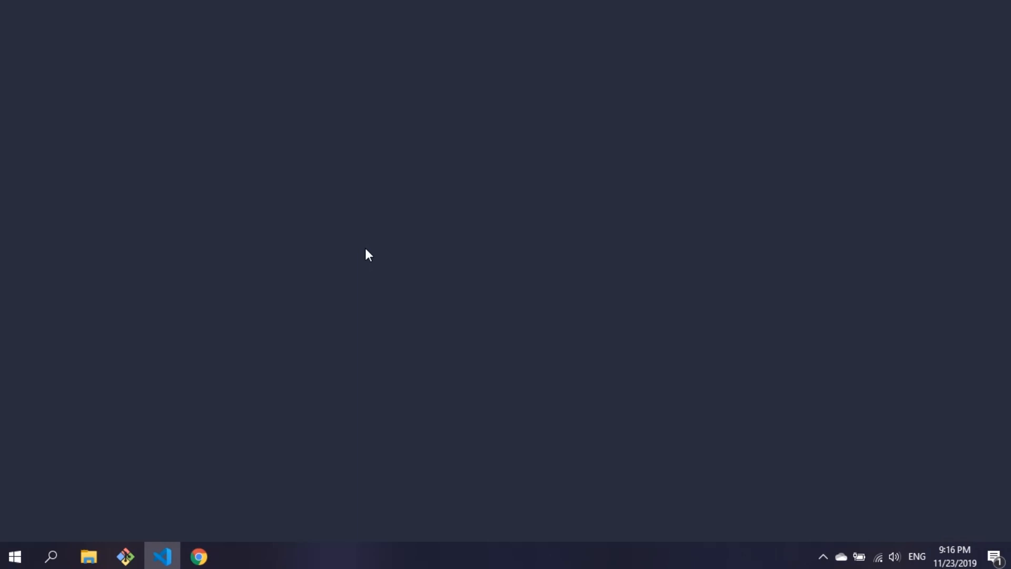
left_click(161, 556)
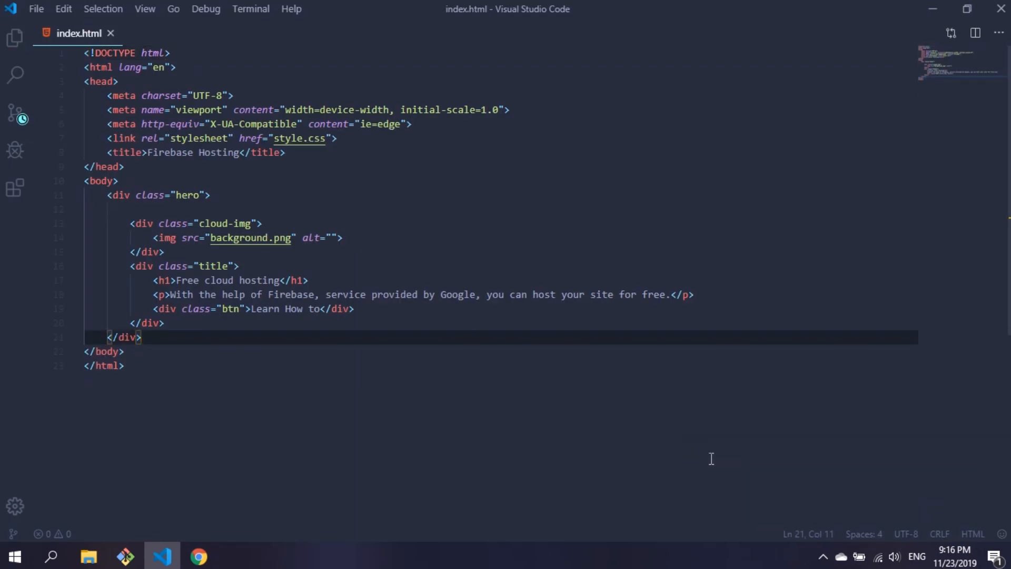
left_click(88, 556)
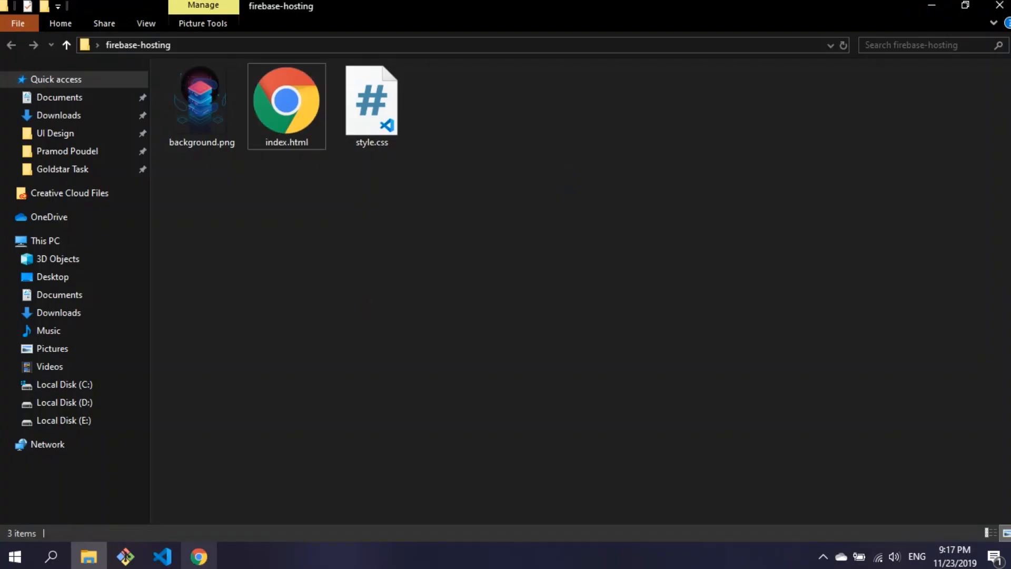
Step: Continue past the SDK snippet and open Hosting setup for the website project
left_click(198, 556)
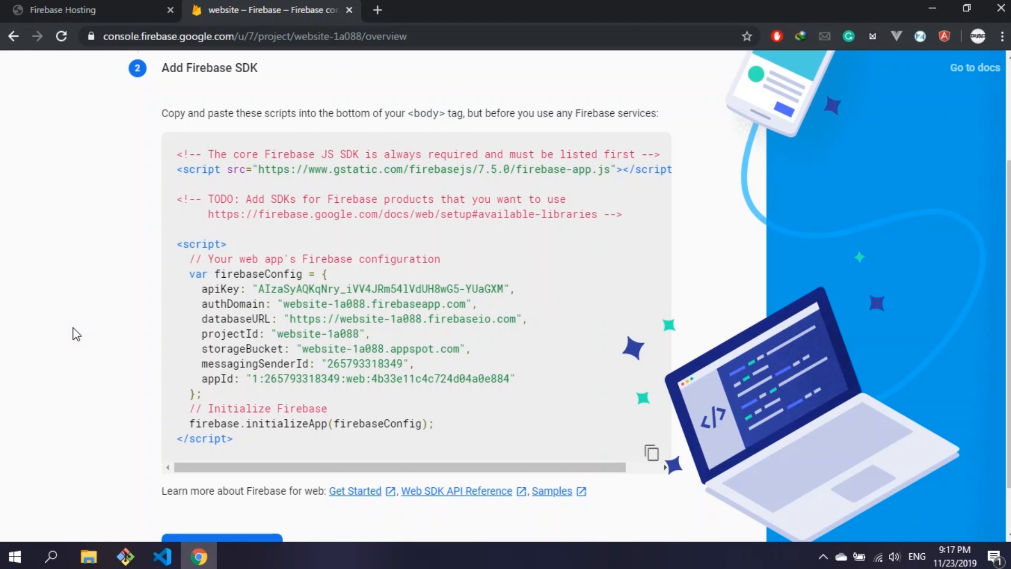
scroll("down", 3)
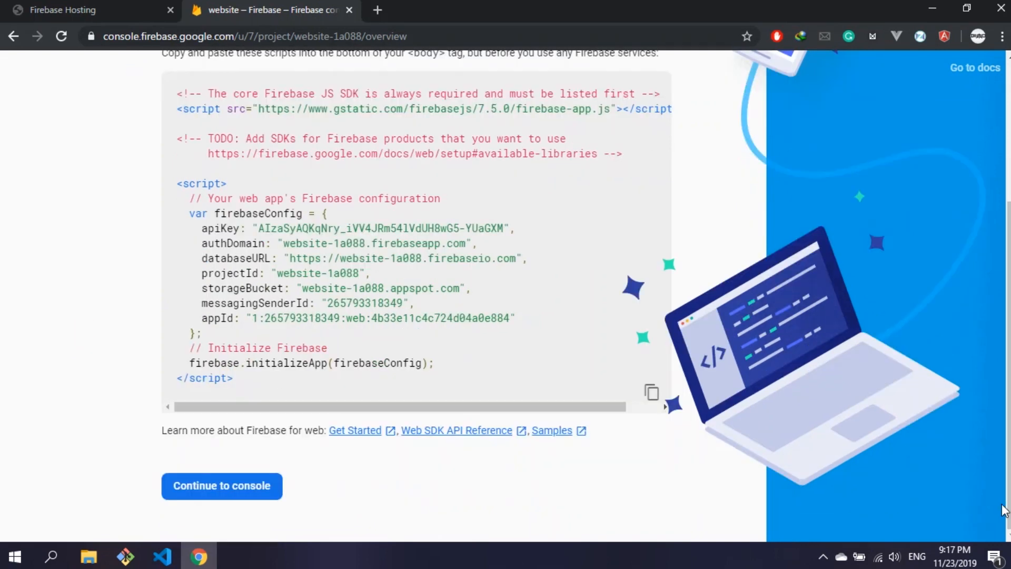
left_click(221, 485)
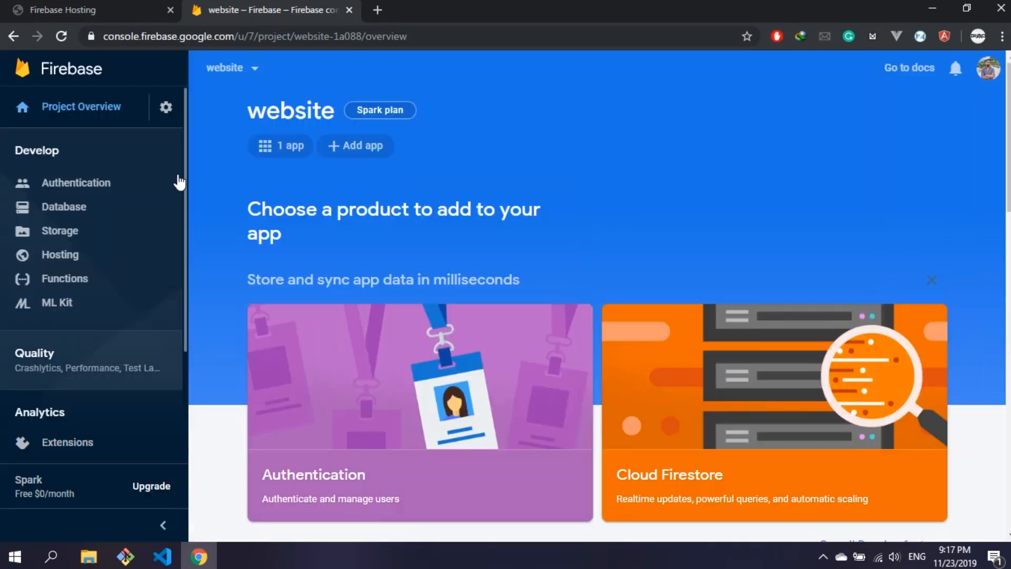
mouse_move(60, 254)
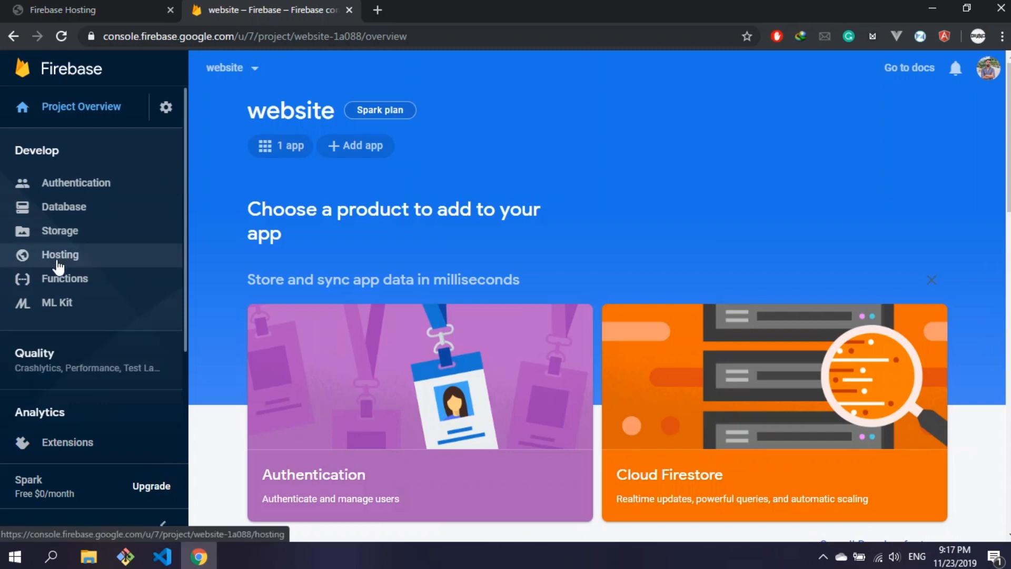
left_click(60, 254)
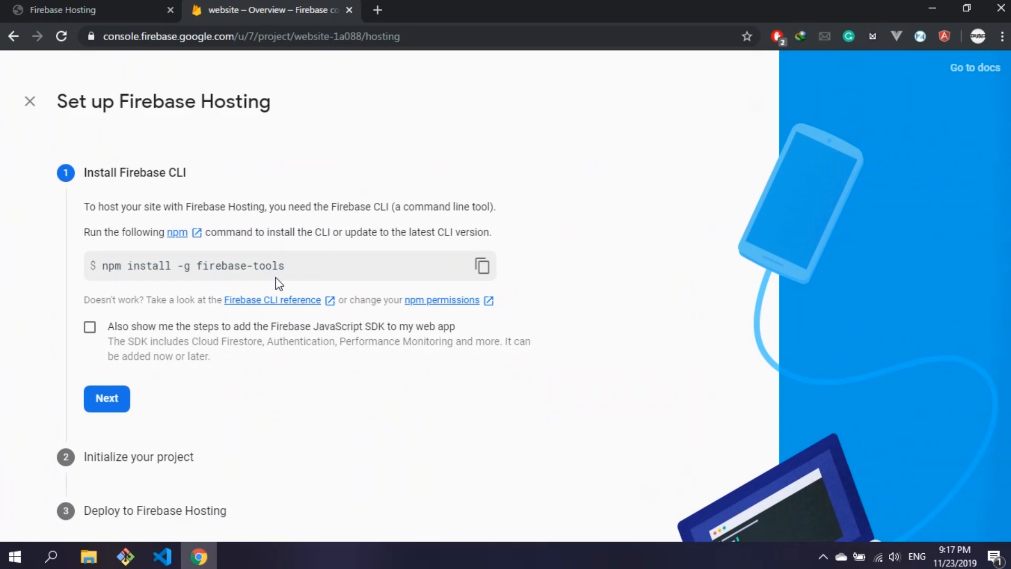
mouse_move(2, 542)
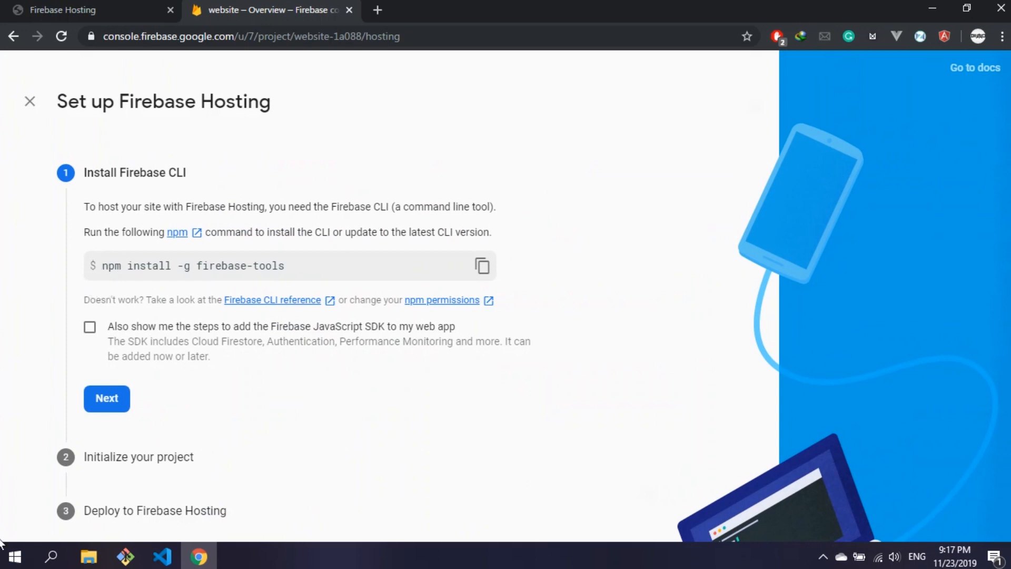
mouse_move(385, 403)
type("cmd")
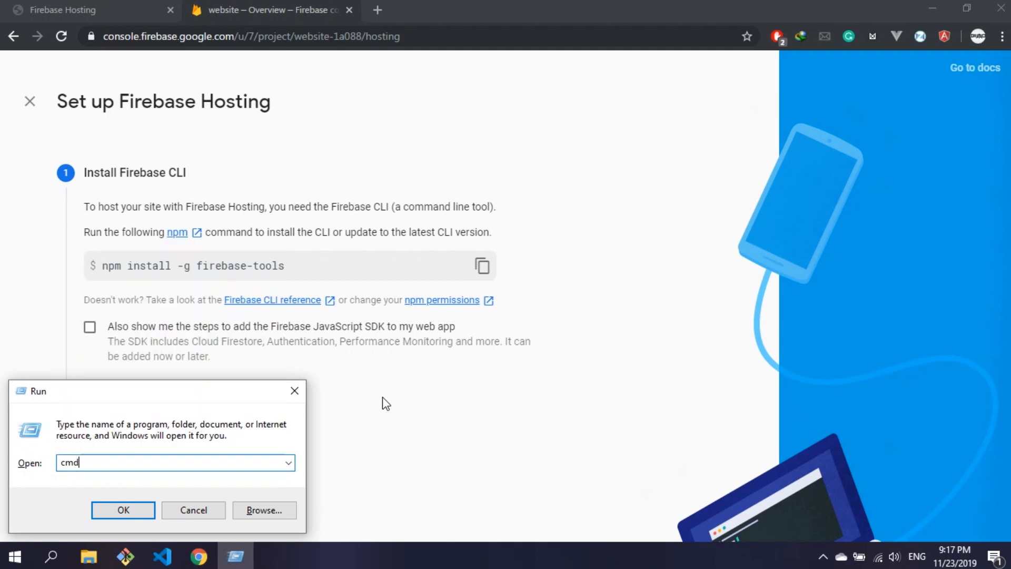
Step: Run 'npm install -g firebase-tools' in Command Prompt
left_click(123, 510)
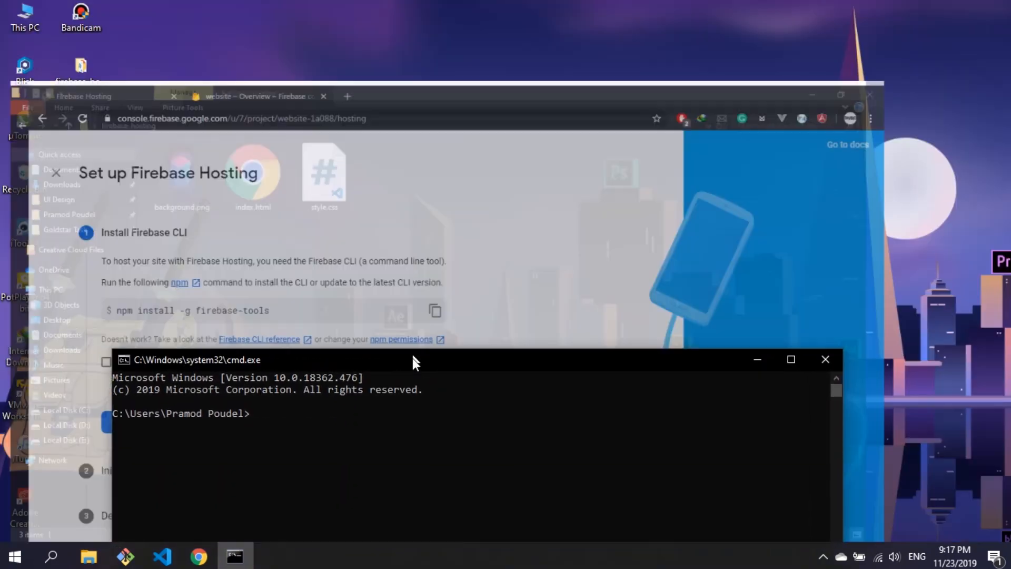
type("npm")
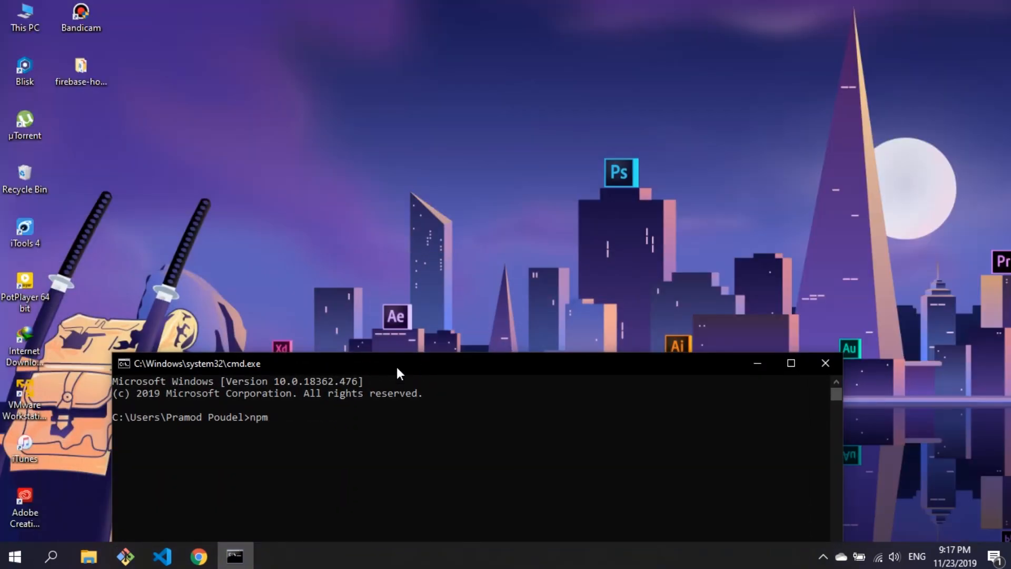
left_click(198, 556)
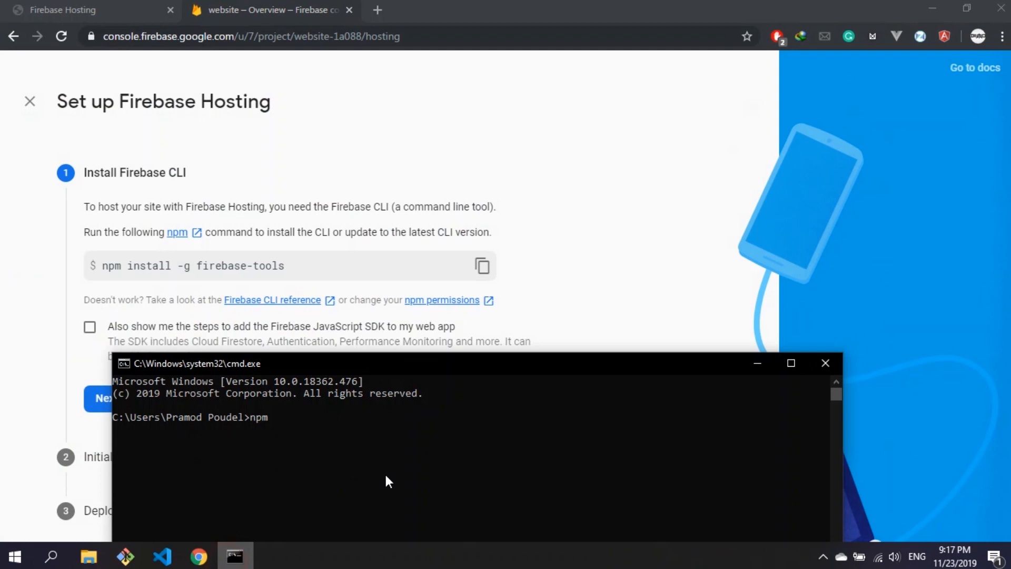
type("install")
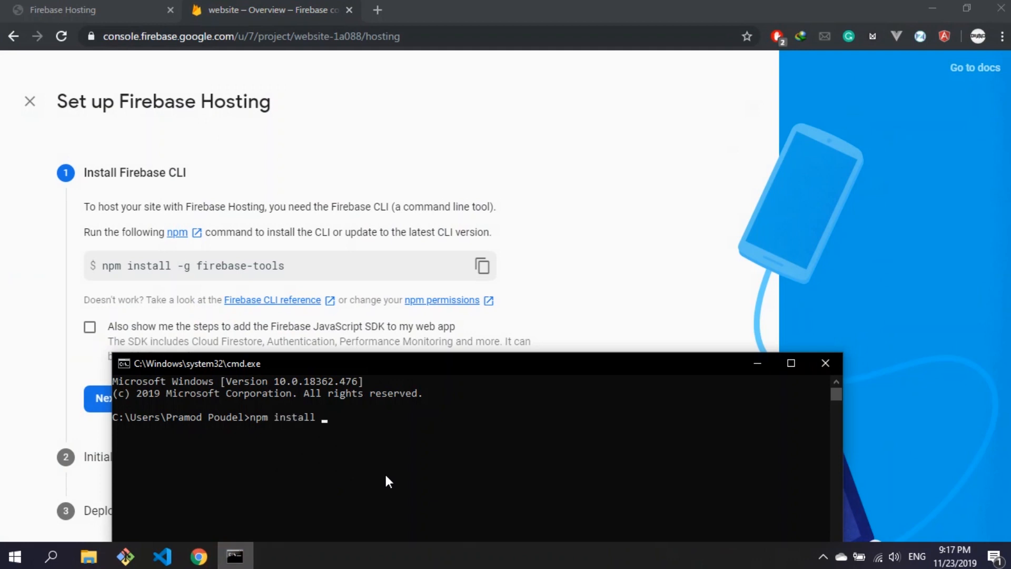
type("-g f")
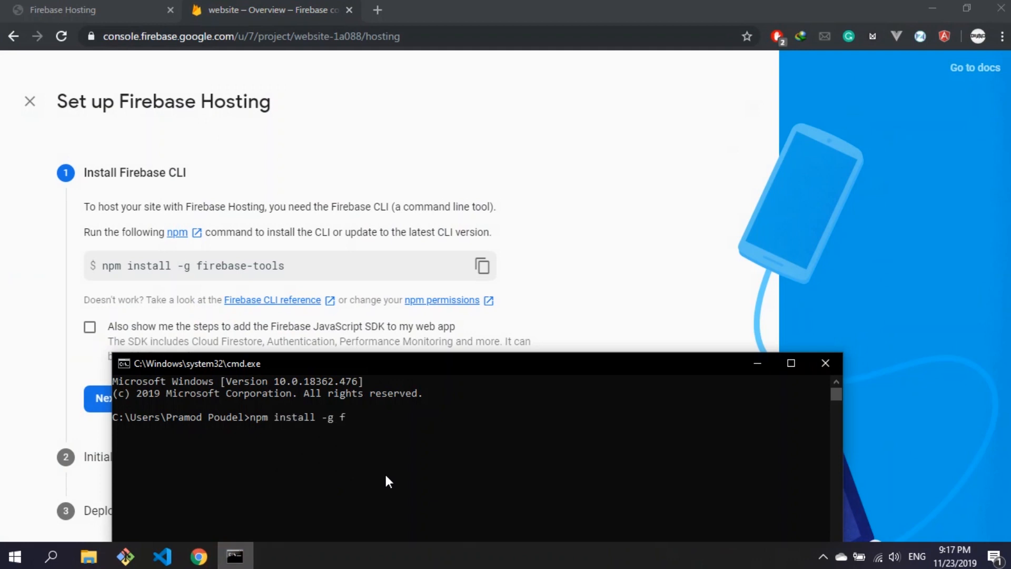
type("irebase-t")
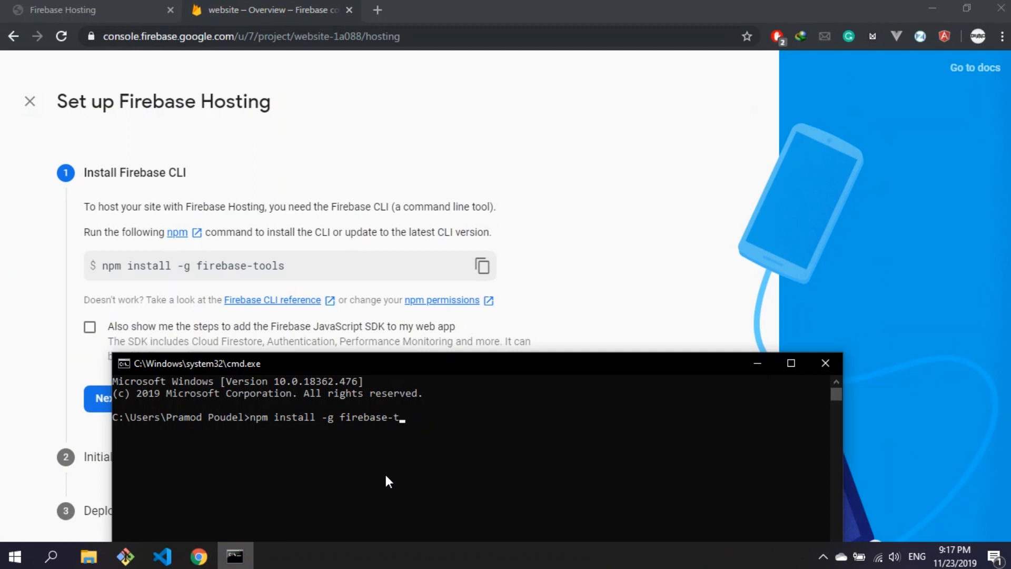
key("Return")
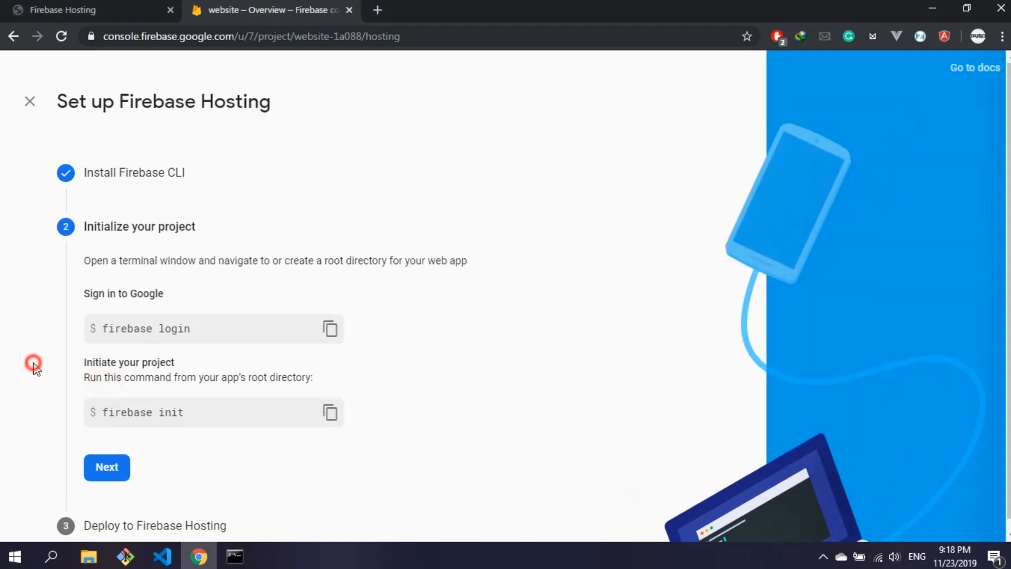
Step: Add a folder named 'public' inside the firebase-hosting project folder
left_click(233, 556)
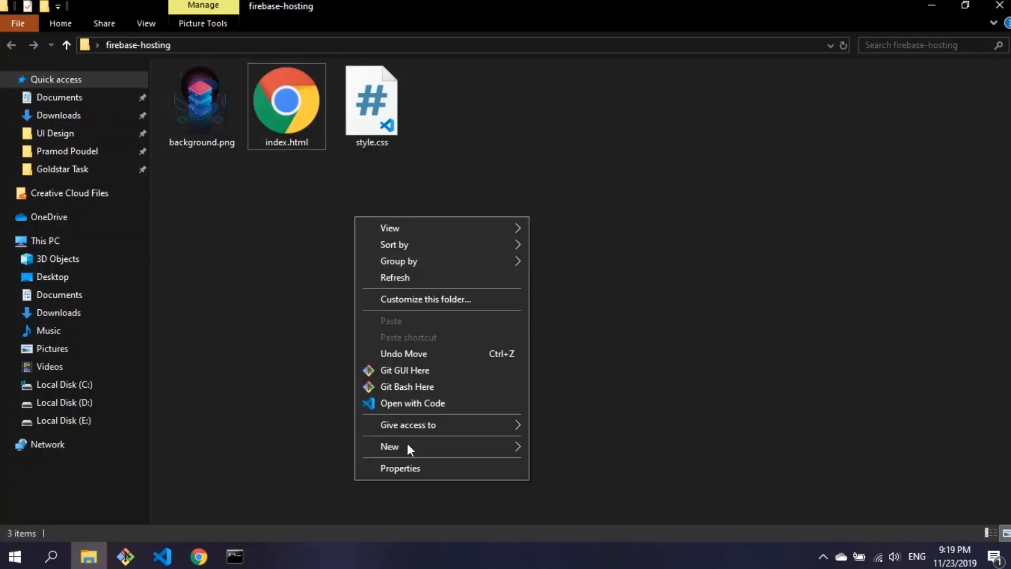
left_click(389, 445)
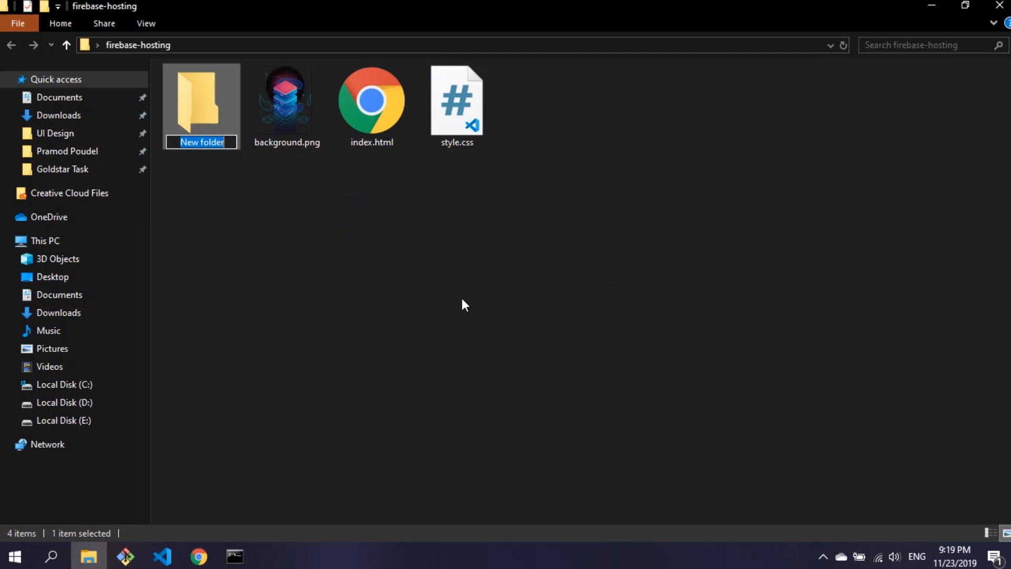
type("public")
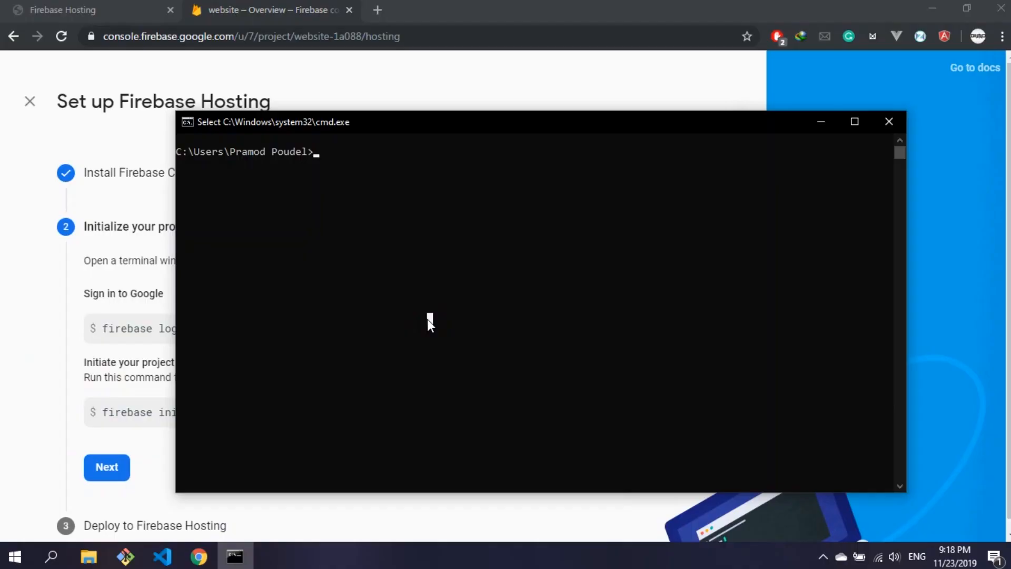
Step: Change into Desktop\firebase-hosting, log in to Firebase, and run firebase init
type("cd Desktop")
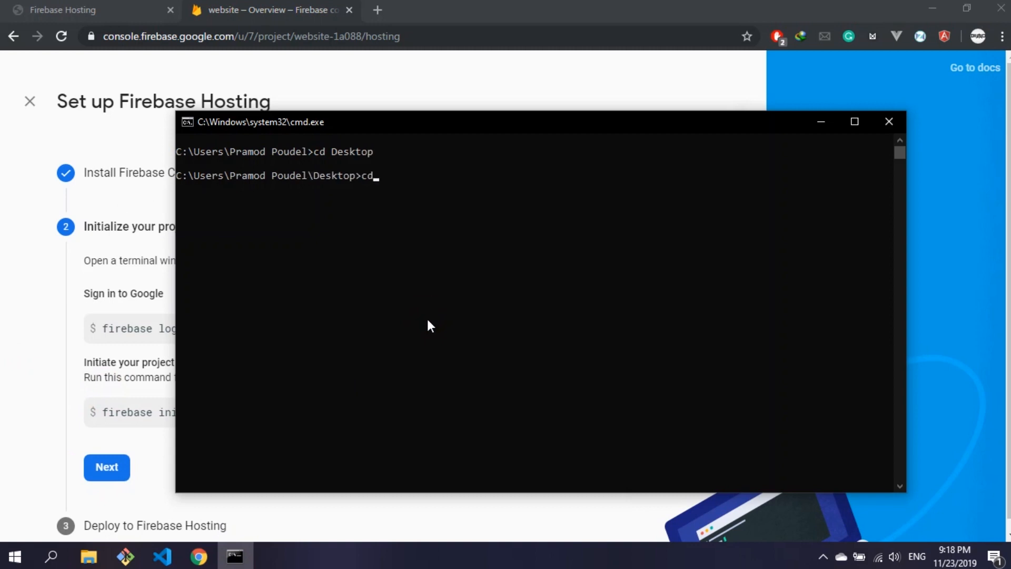
type("firebase-hosting")
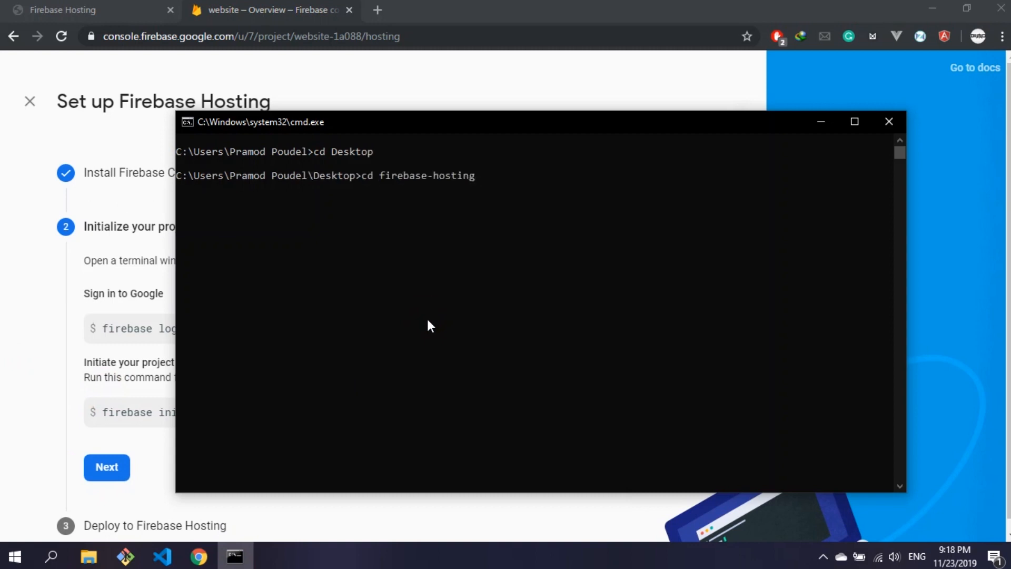
key("Return")
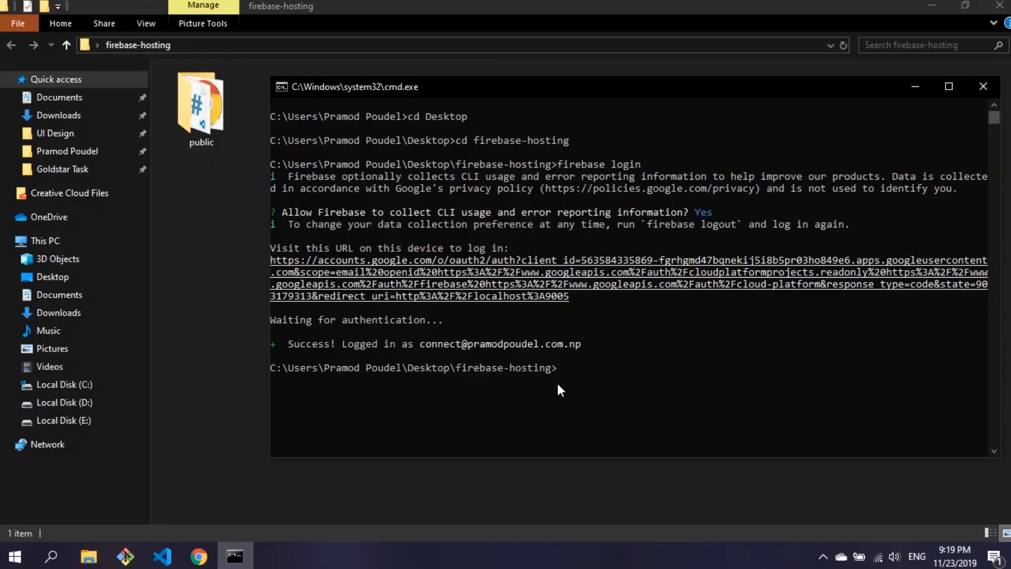
type("firebas")
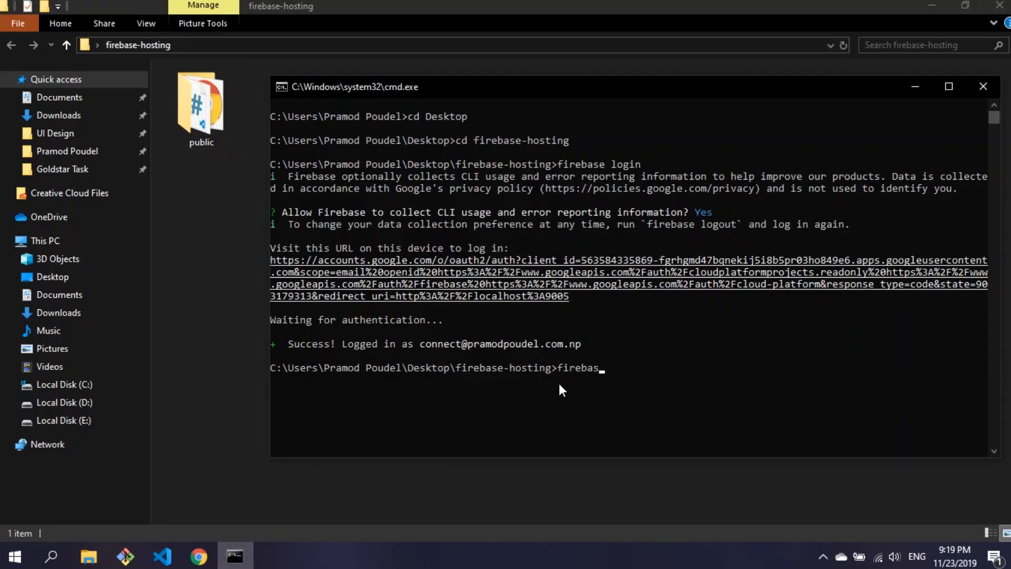
key("Return")
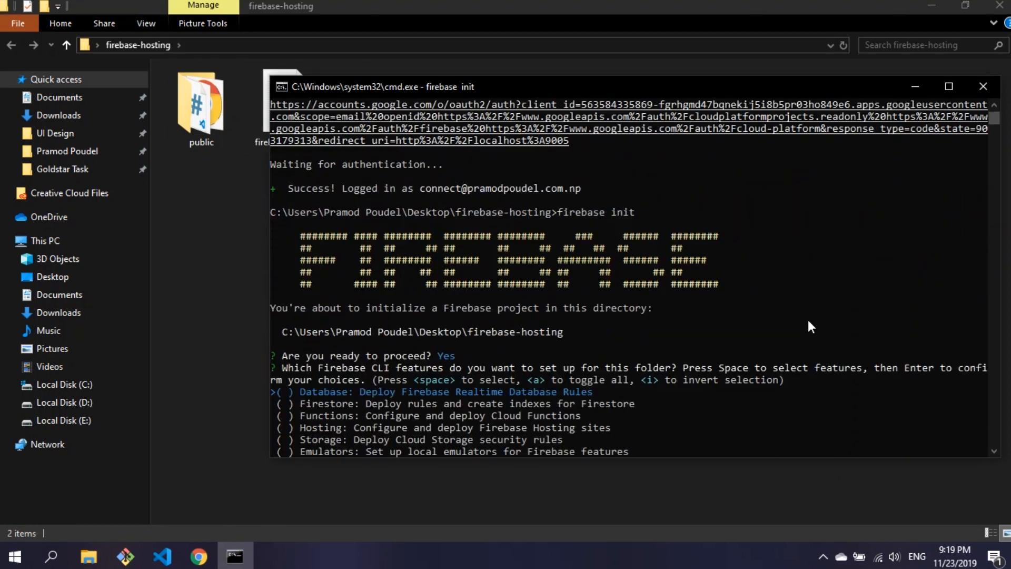
Step: Choose Hosting with the 'public' directory, decline overwriting index.html, and run firebase deploy
key("down")
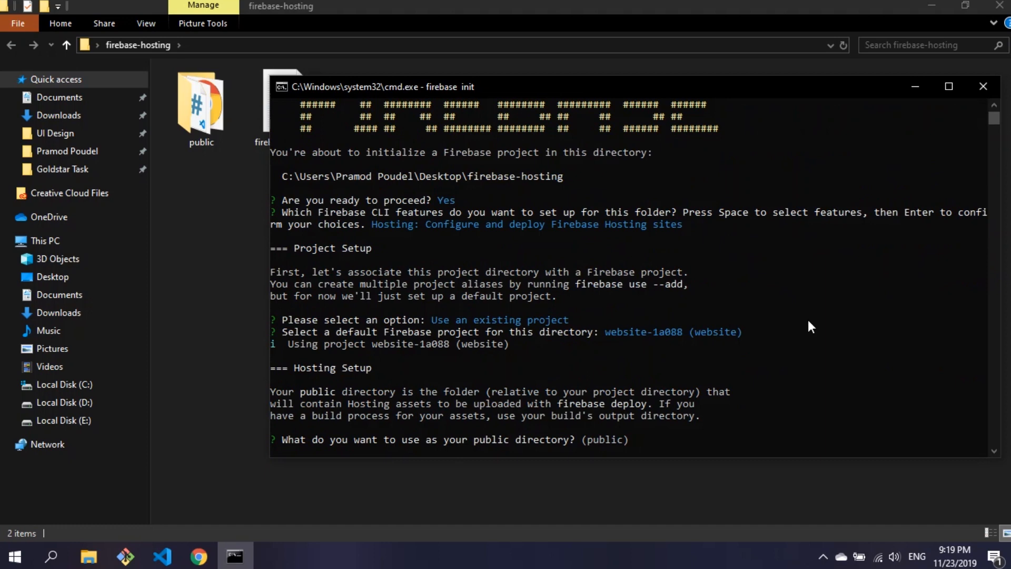
type("public")
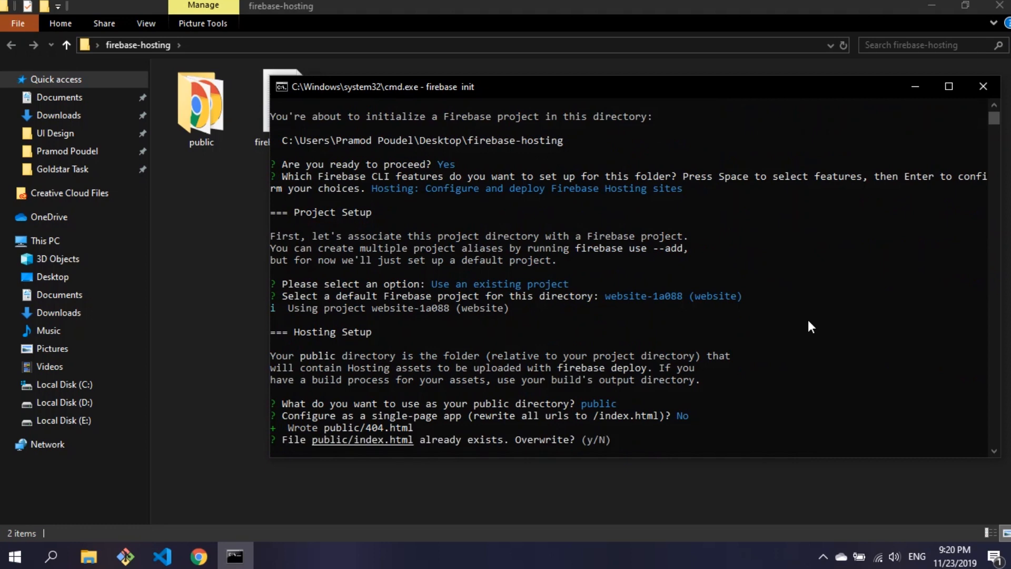
type("n")
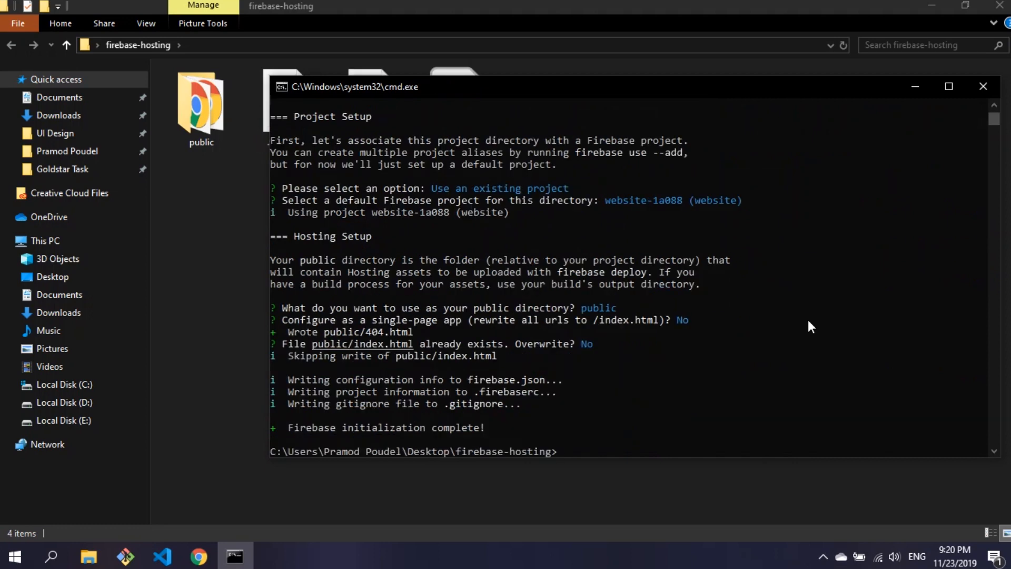
mouse_move(677, 394)
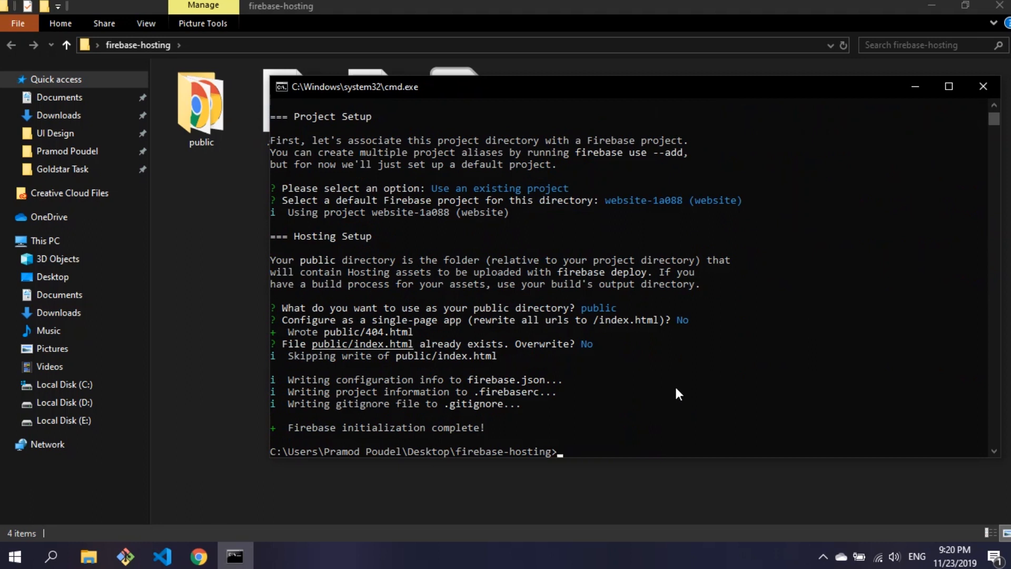
type("firebase deploy")
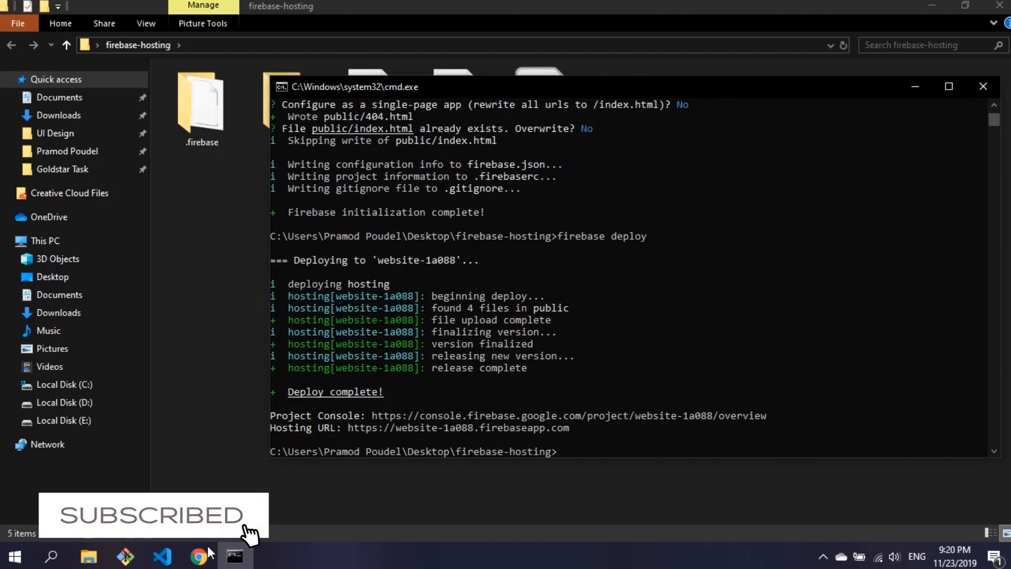
Step: Finish the Hosting setup guide and review website-1a088.web.app, firebaseapp.com and the new release
left_click(198, 556)
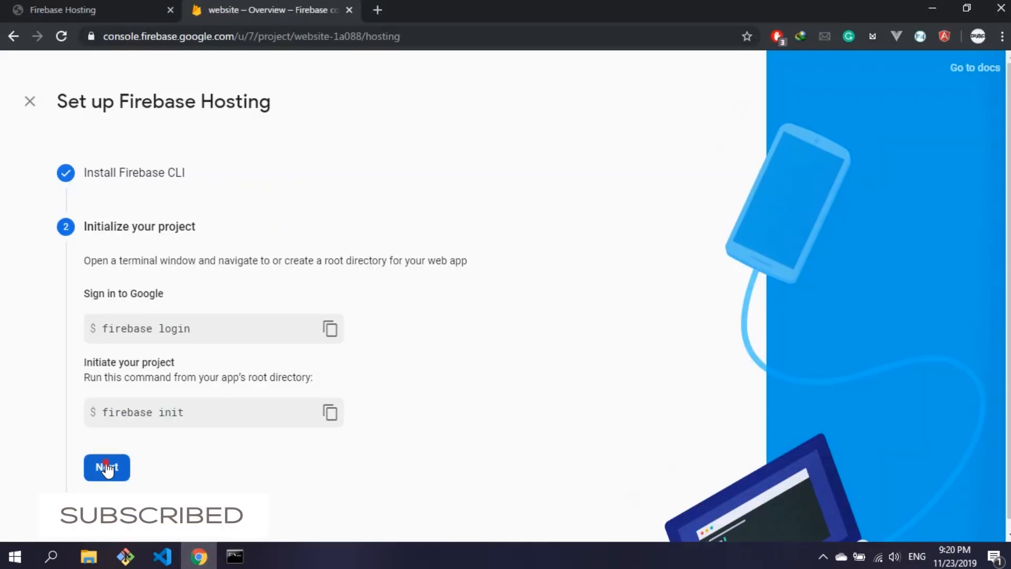
left_click(107, 467)
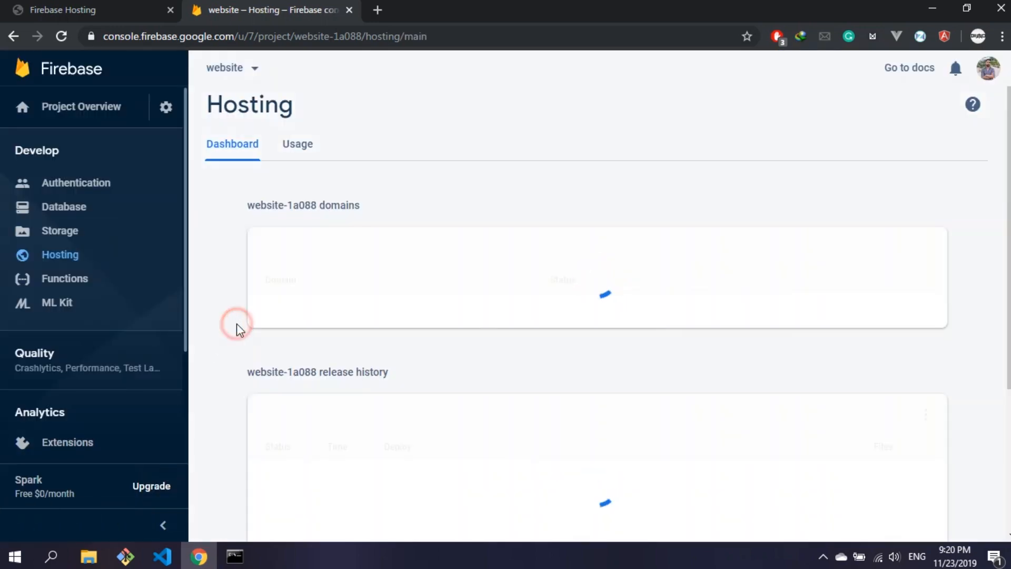
scroll("down", 3)
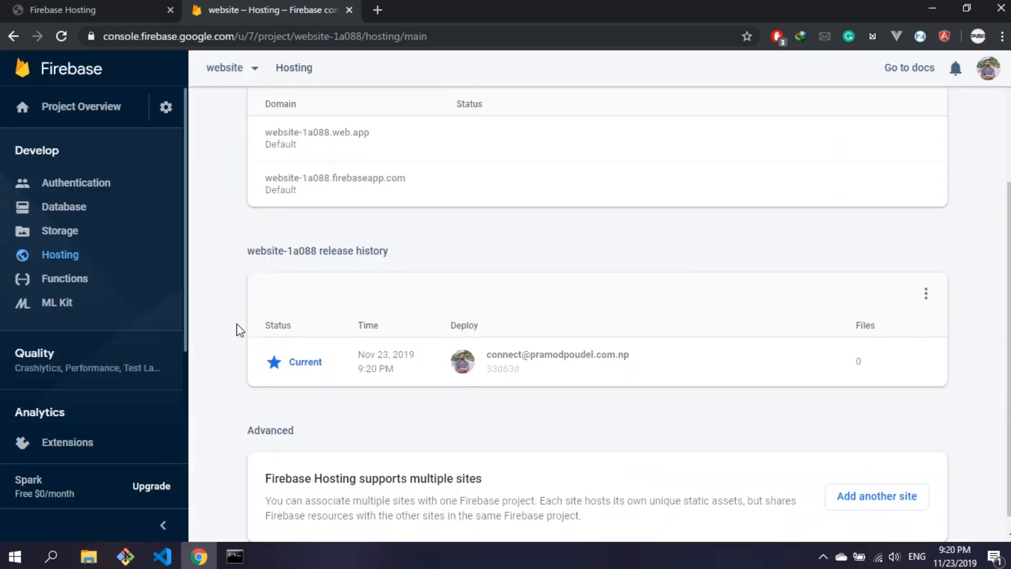
scroll("up", 3)
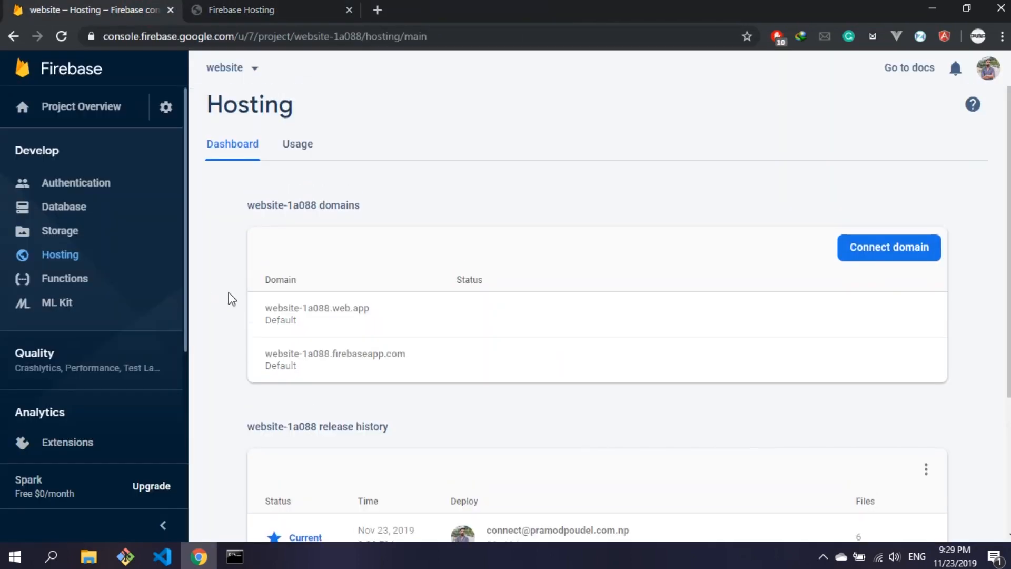
mouse_move(888, 247)
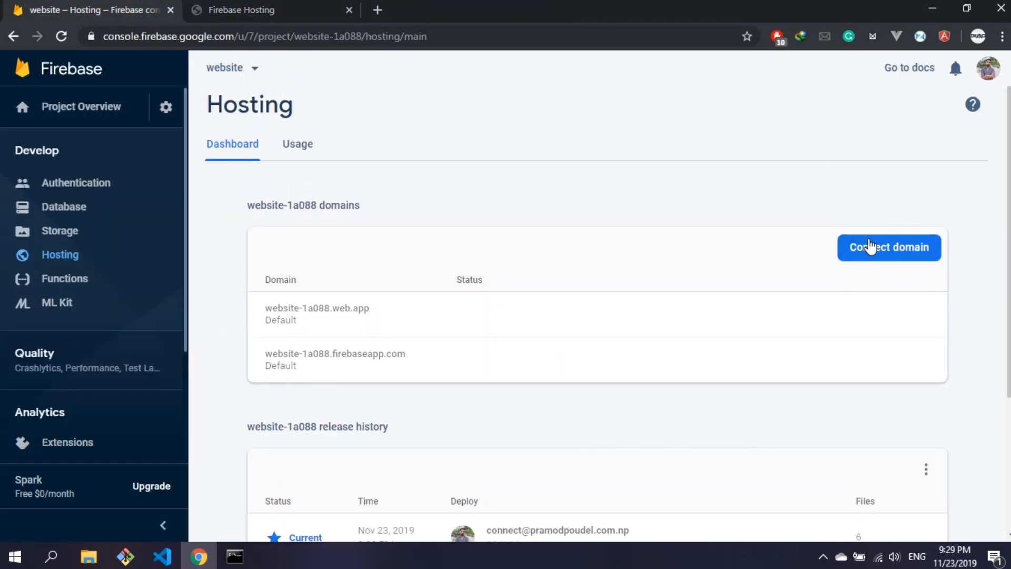
Step: Connect destro.ga as a custom domain and reach its Quick setup A records
left_click(889, 247)
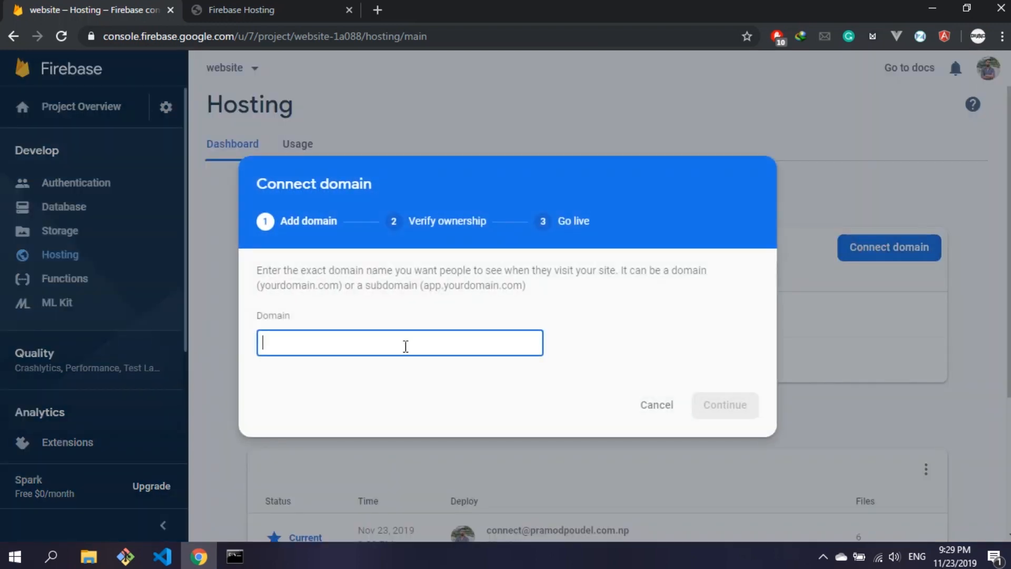
type("des")
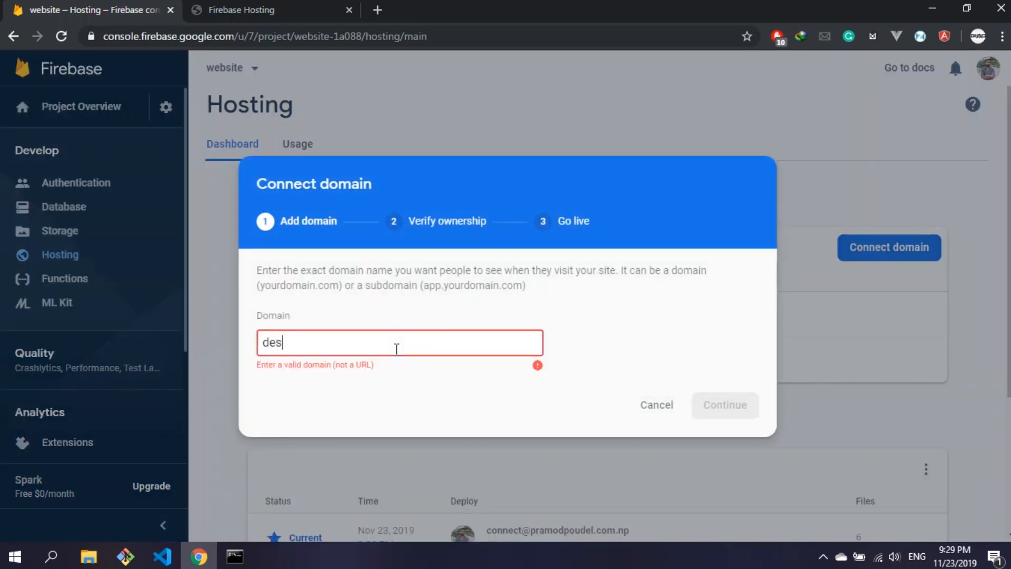
type("tro.ga")
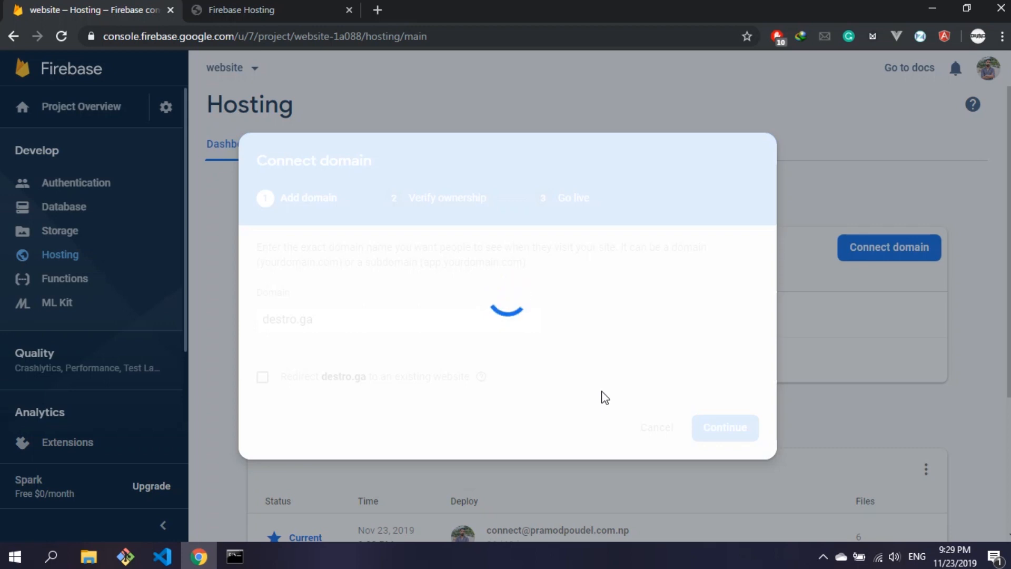
left_click(724, 427)
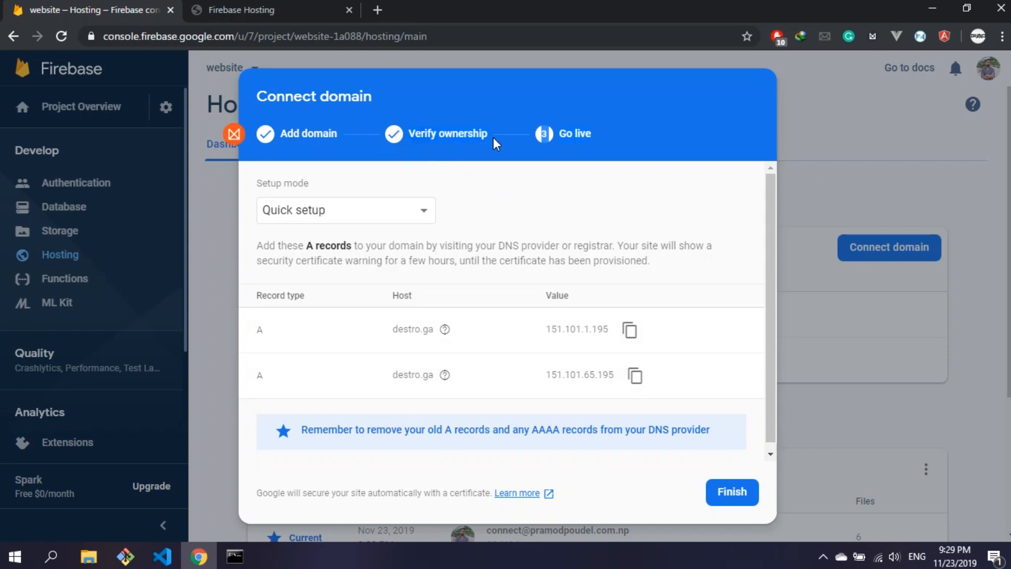
mouse_move(396, 135)
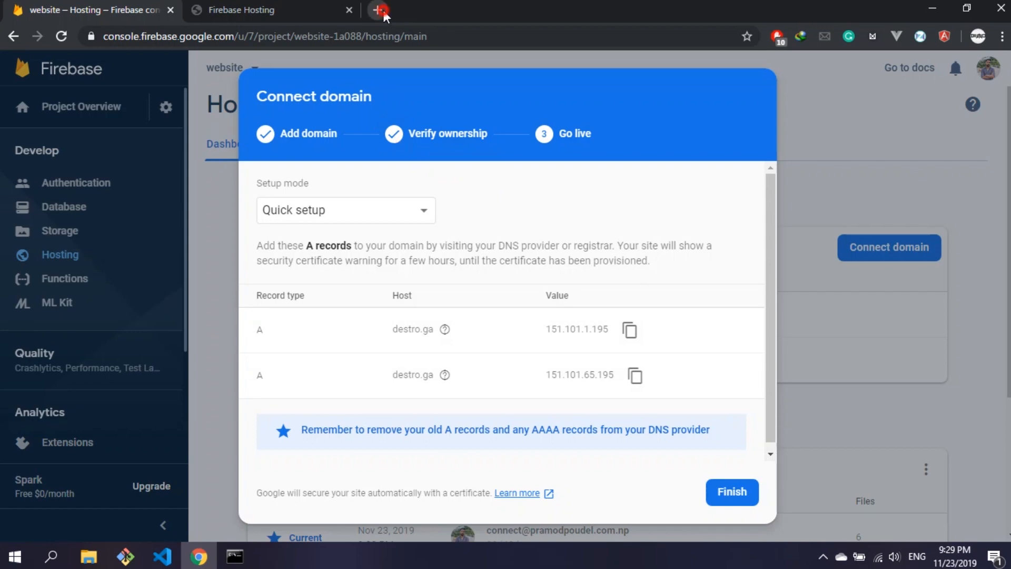
left_click(382, 10)
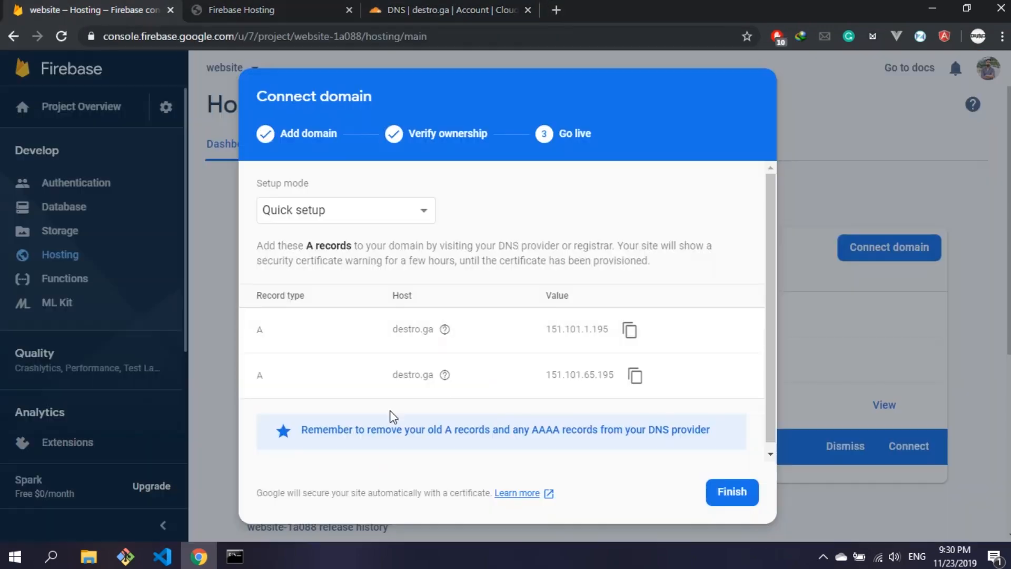
left_click(445, 9)
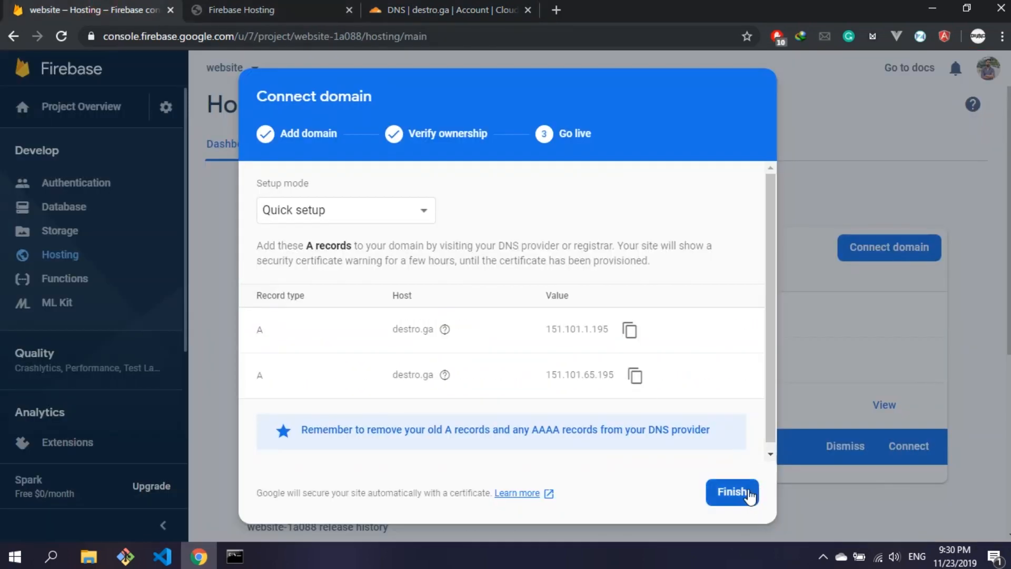
left_click(732, 492)
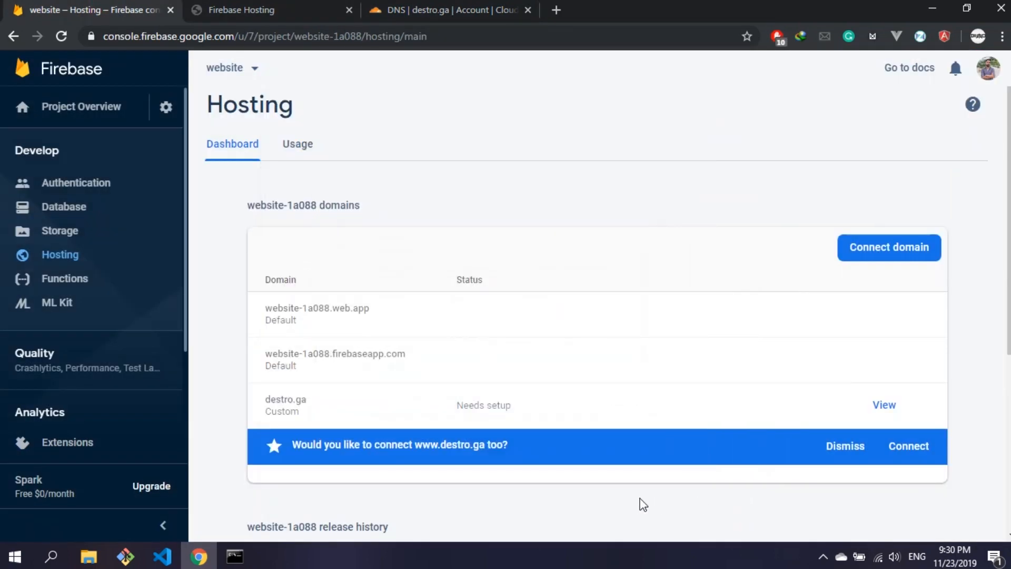
left_click(907, 446)
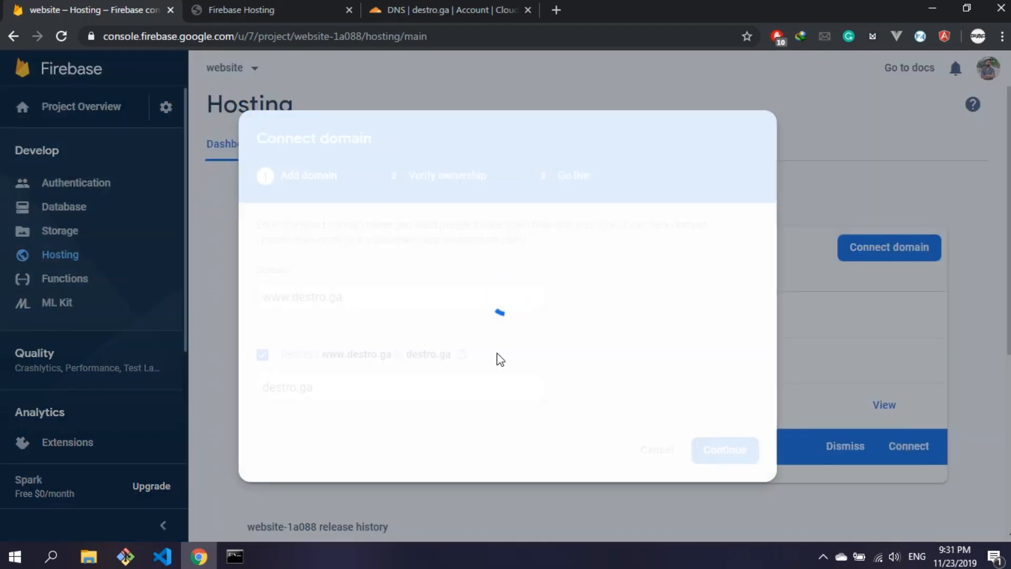
left_click(449, 10)
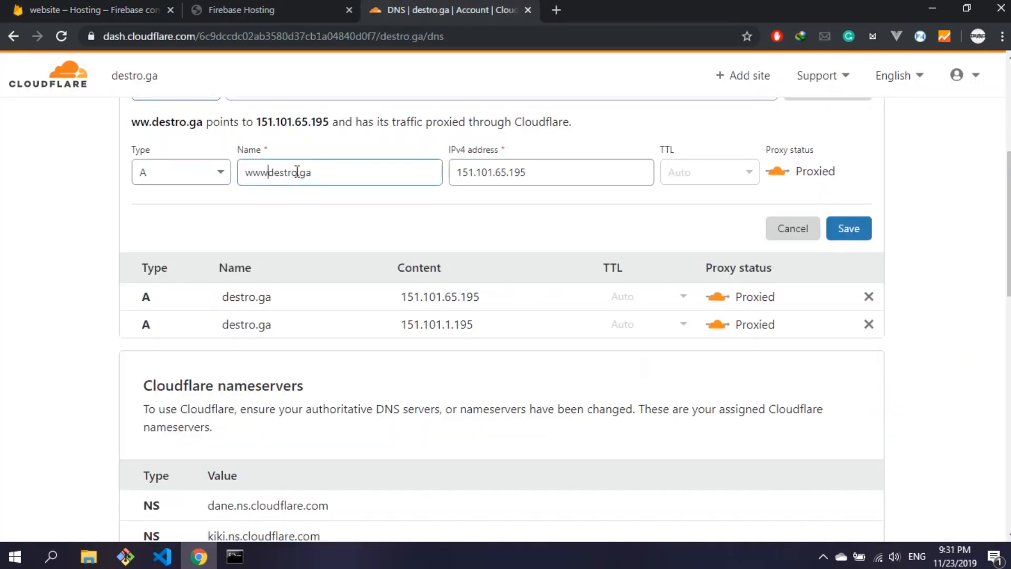
Step: Save the www A record in Cloudflare DNS and open destro.ga to test
left_click(848, 228)
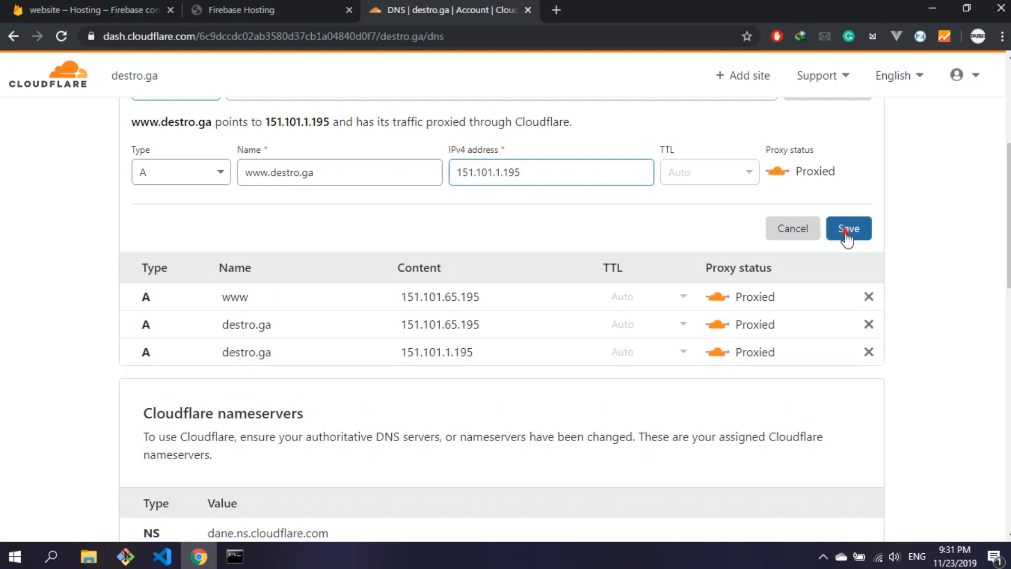
left_click(90, 9)
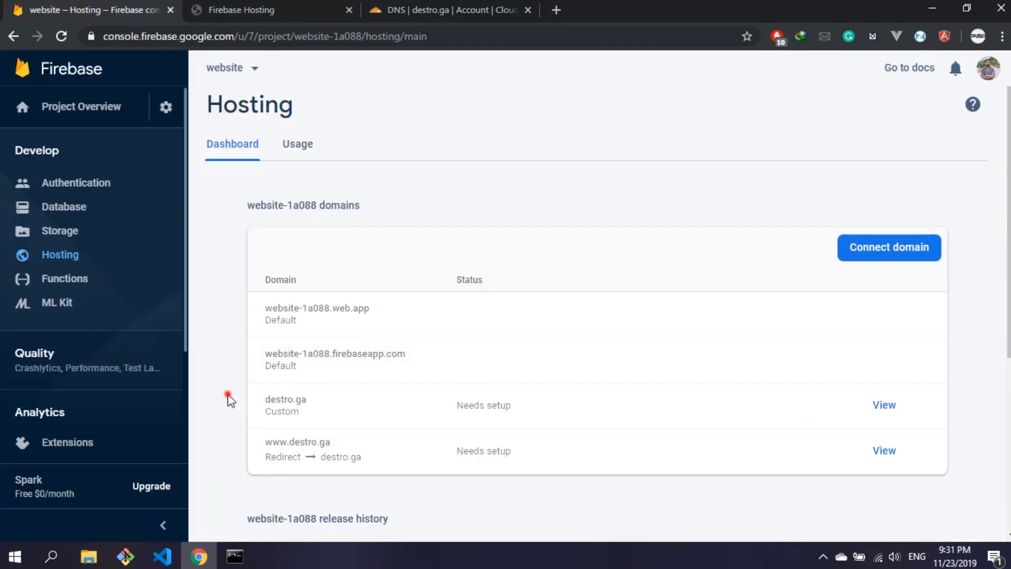
left_click(285, 398)
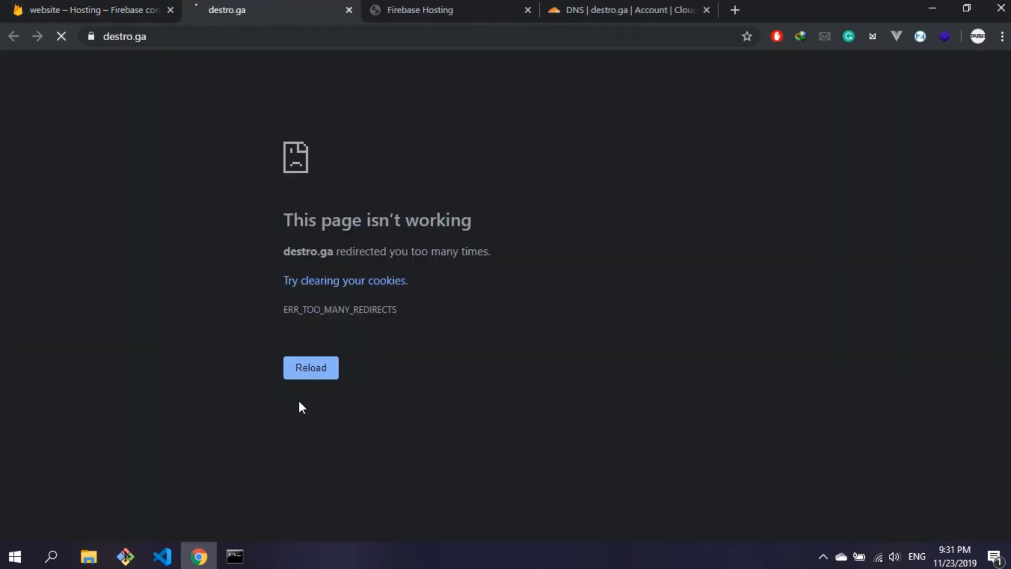
Step: Close the destro.ga tab showing the too-many-redirects error
left_click(90, 9)
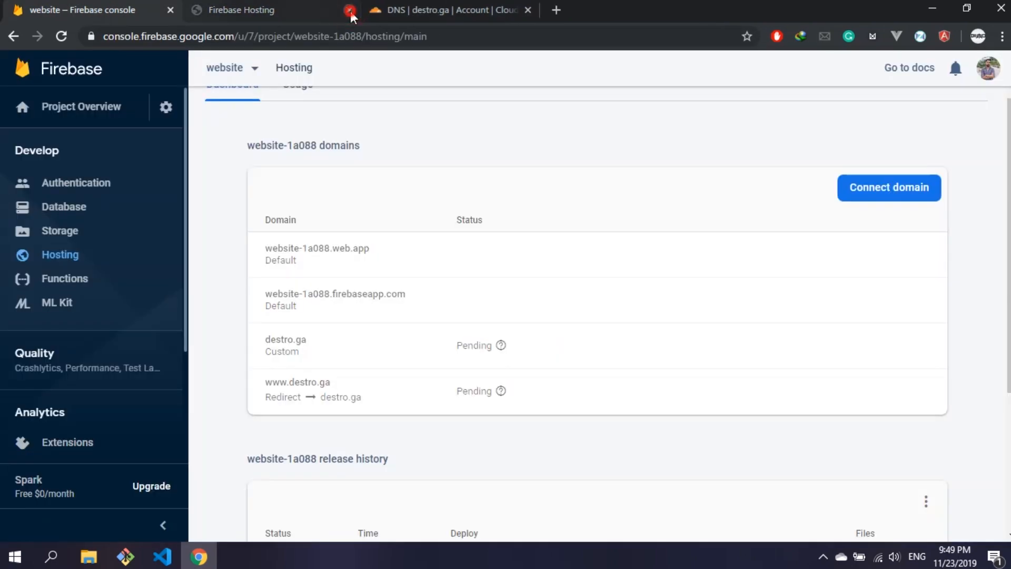
mouse_move(335, 293)
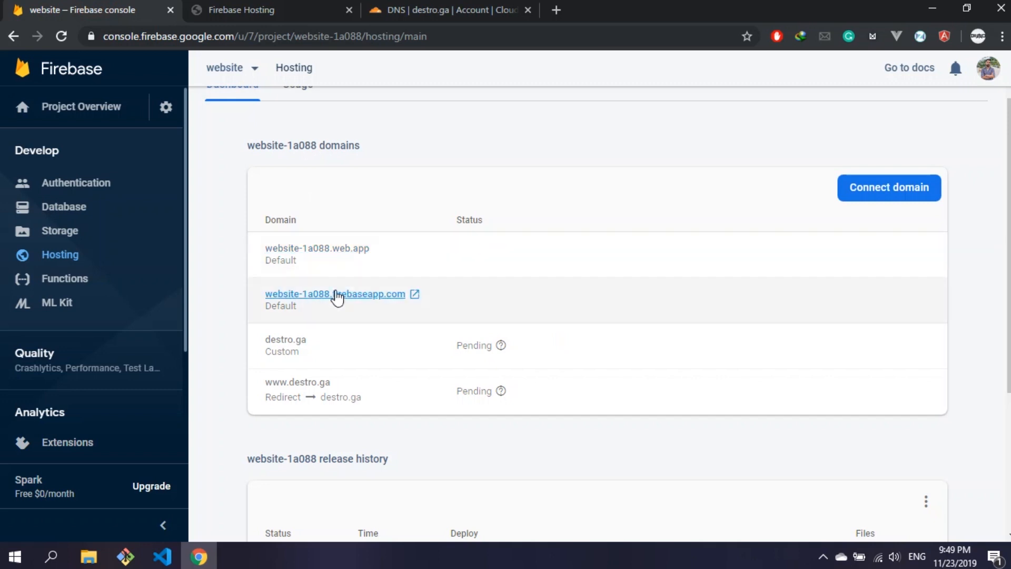